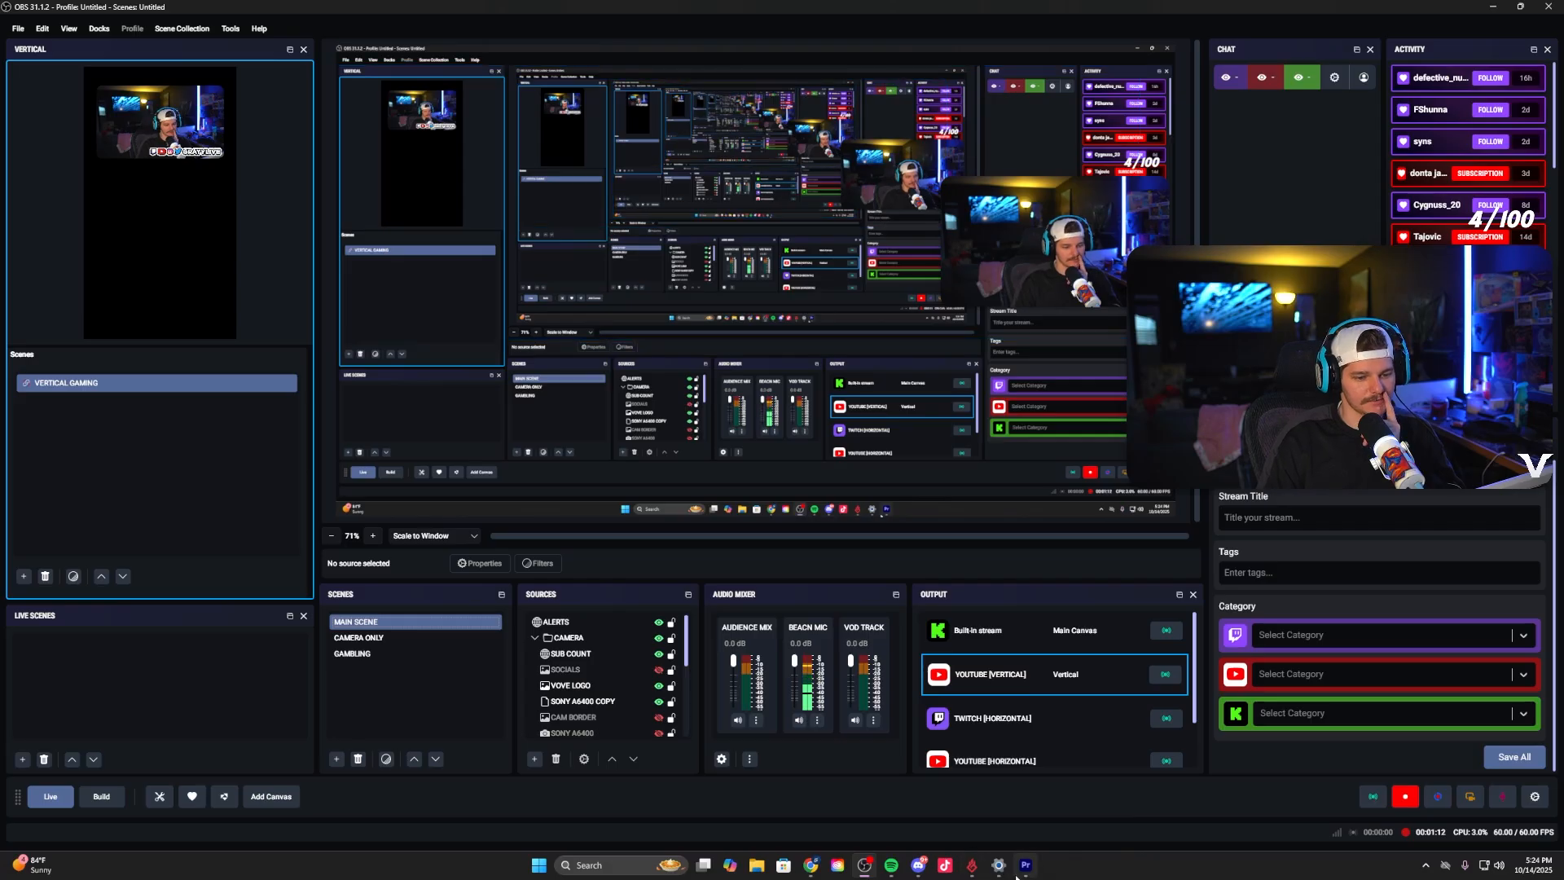
# Step: Review the Docks list and the vertical preview's context options without changing anything
pyautogui.click(566, 637)
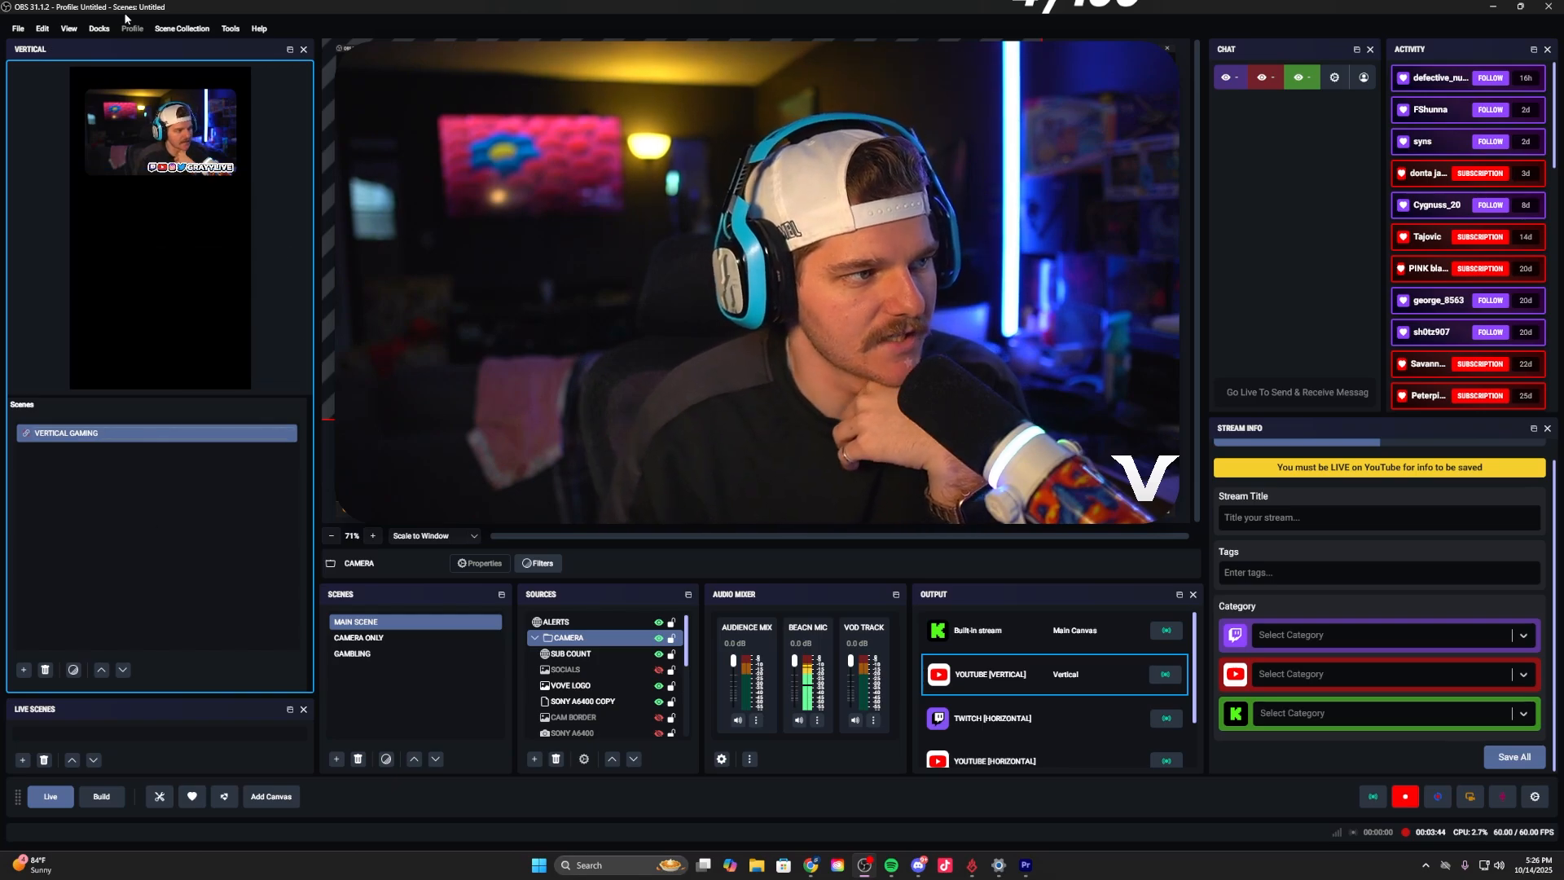
pyautogui.click(100, 28)
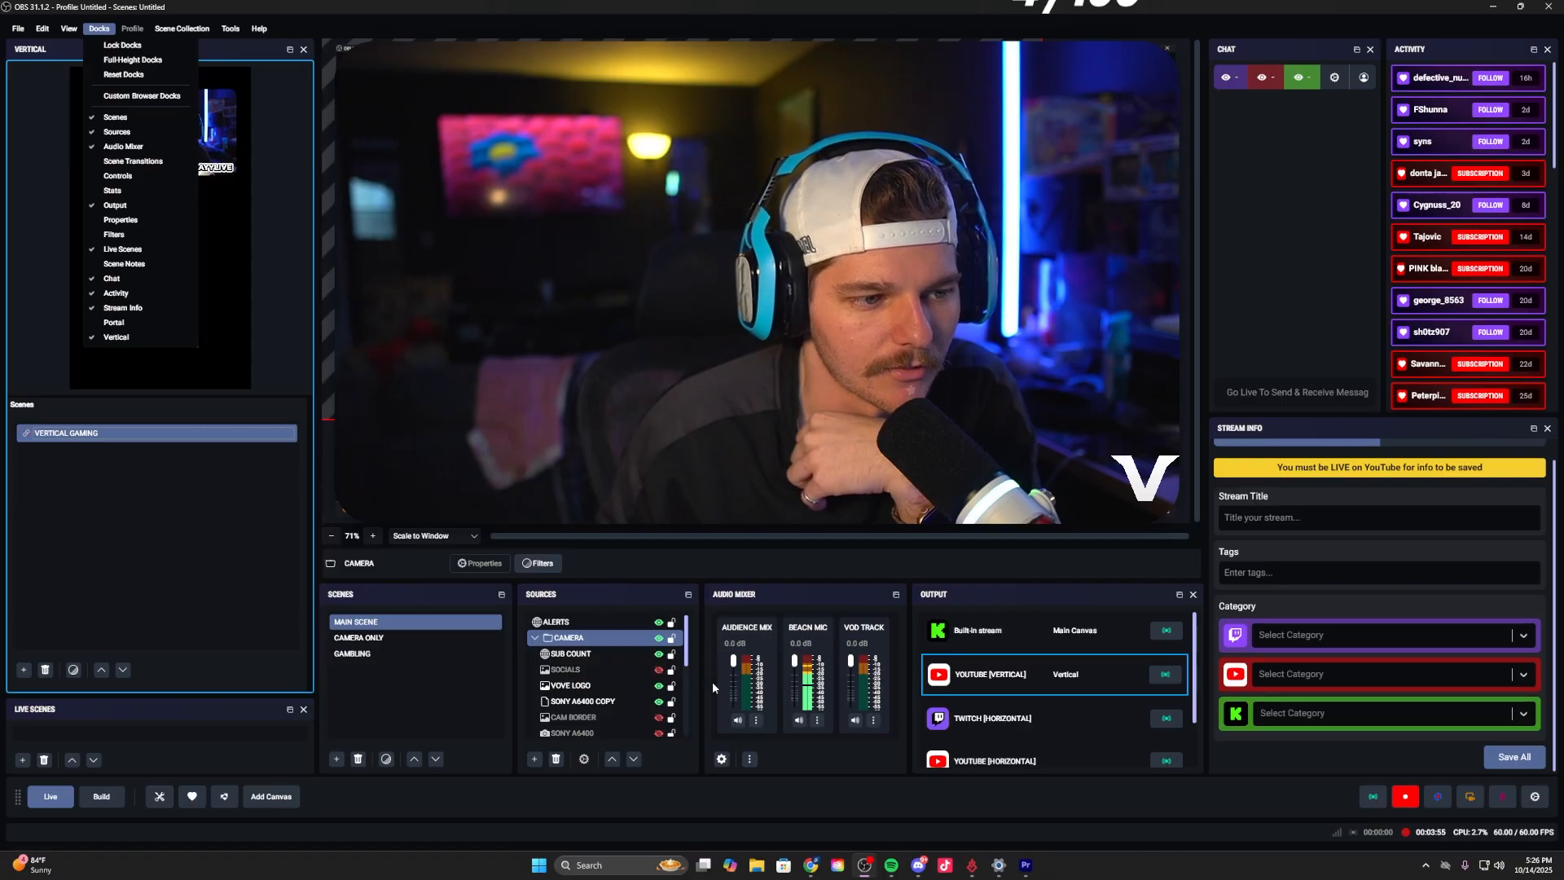
pyautogui.click(569, 653)
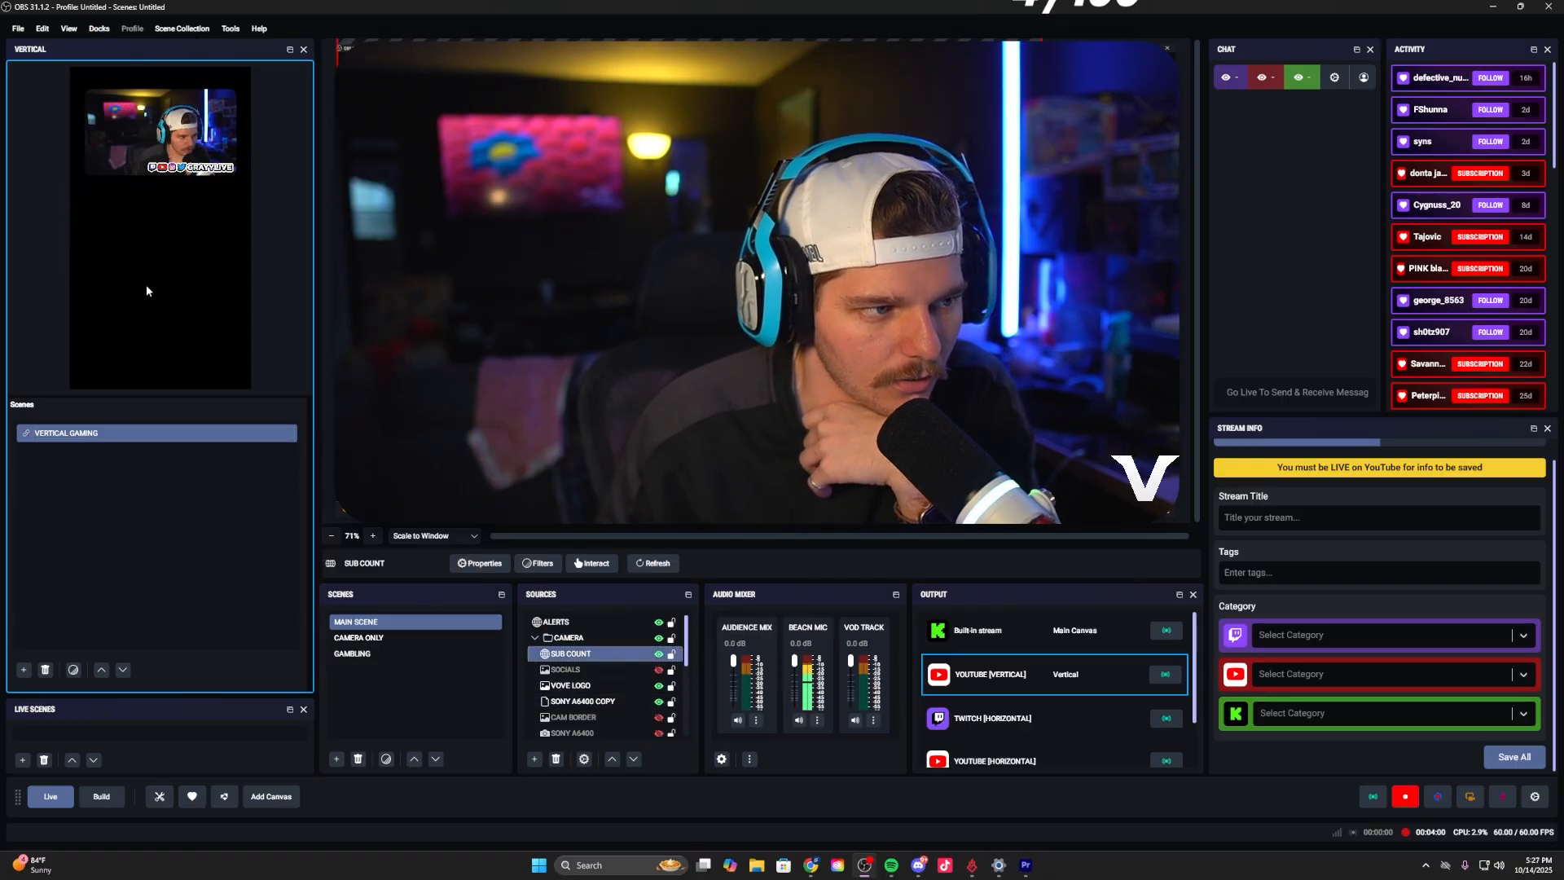
pyautogui.rightClick(146, 290)
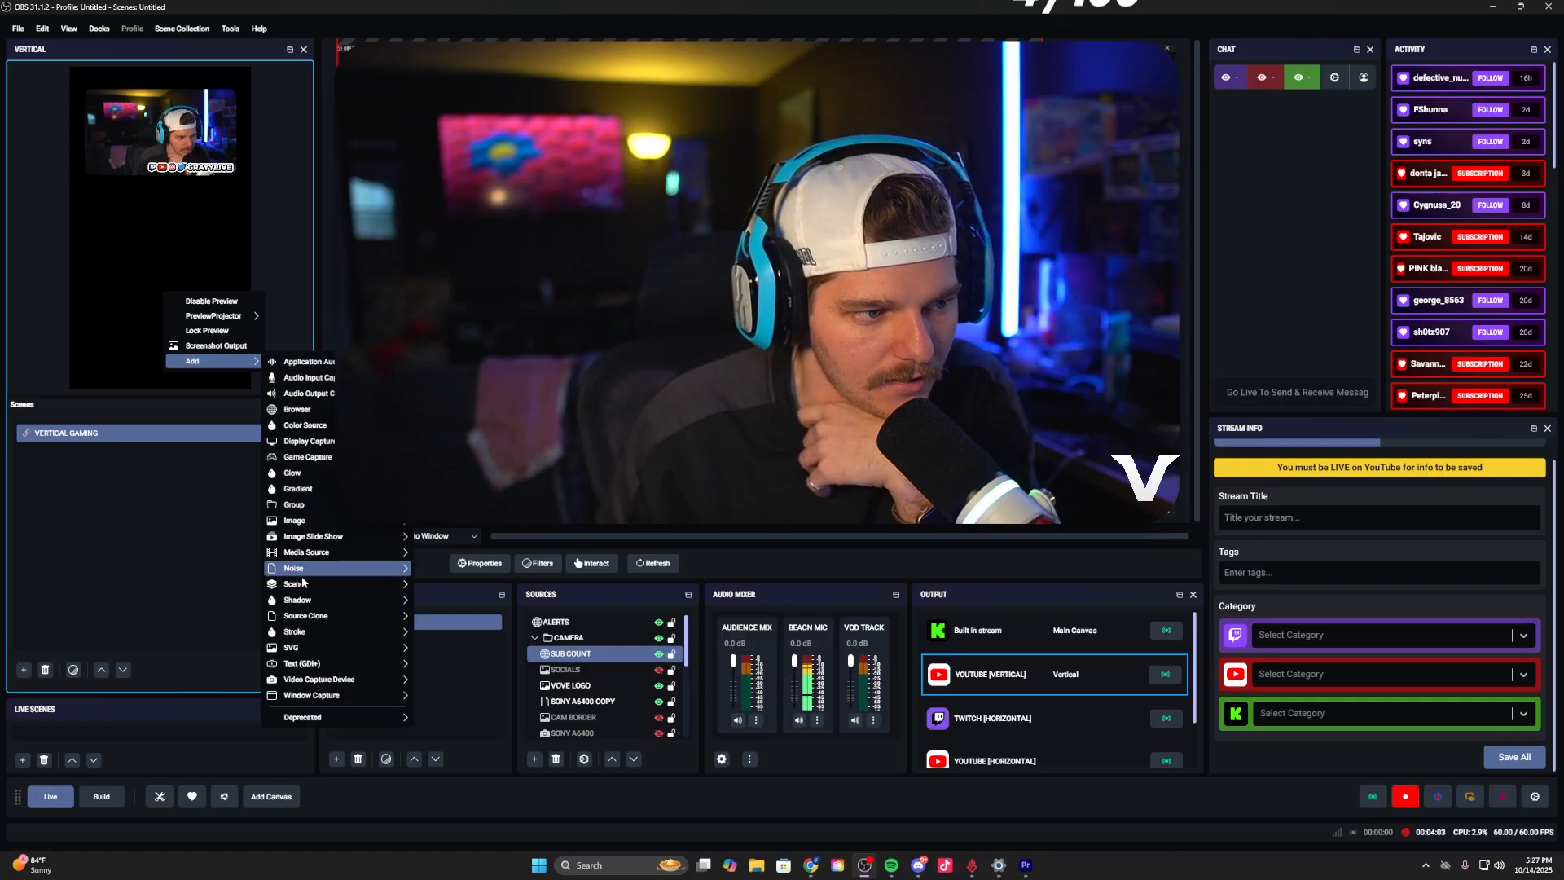
pyautogui.moveTo(296, 487)
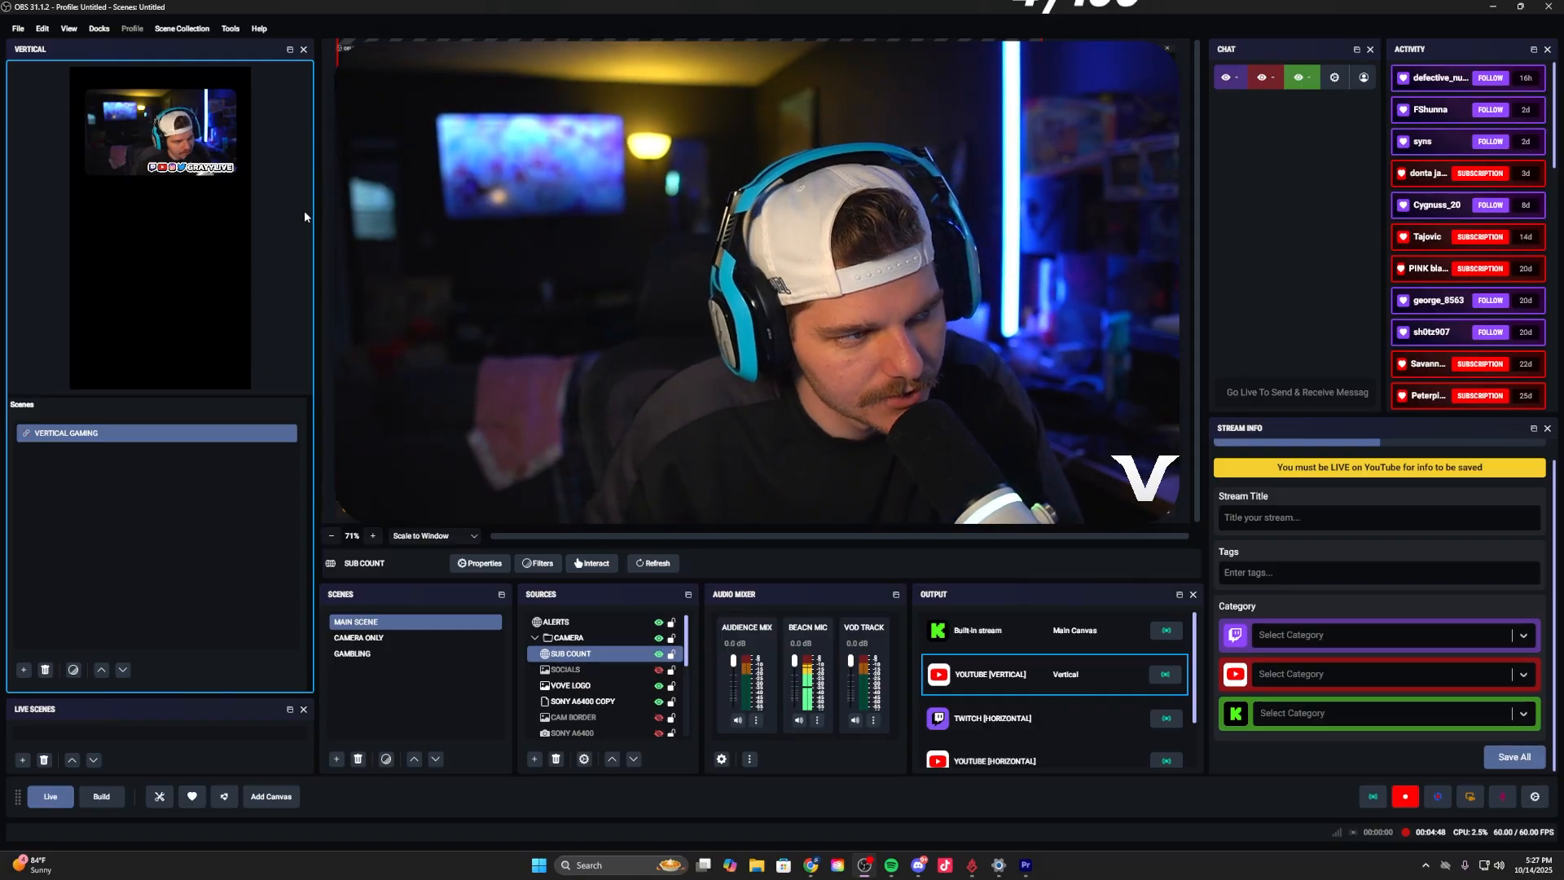
# Step: Dismiss the vertical preview menu and shorten the Vertical dock via the splitter below it
pyautogui.rightClick(159, 229)
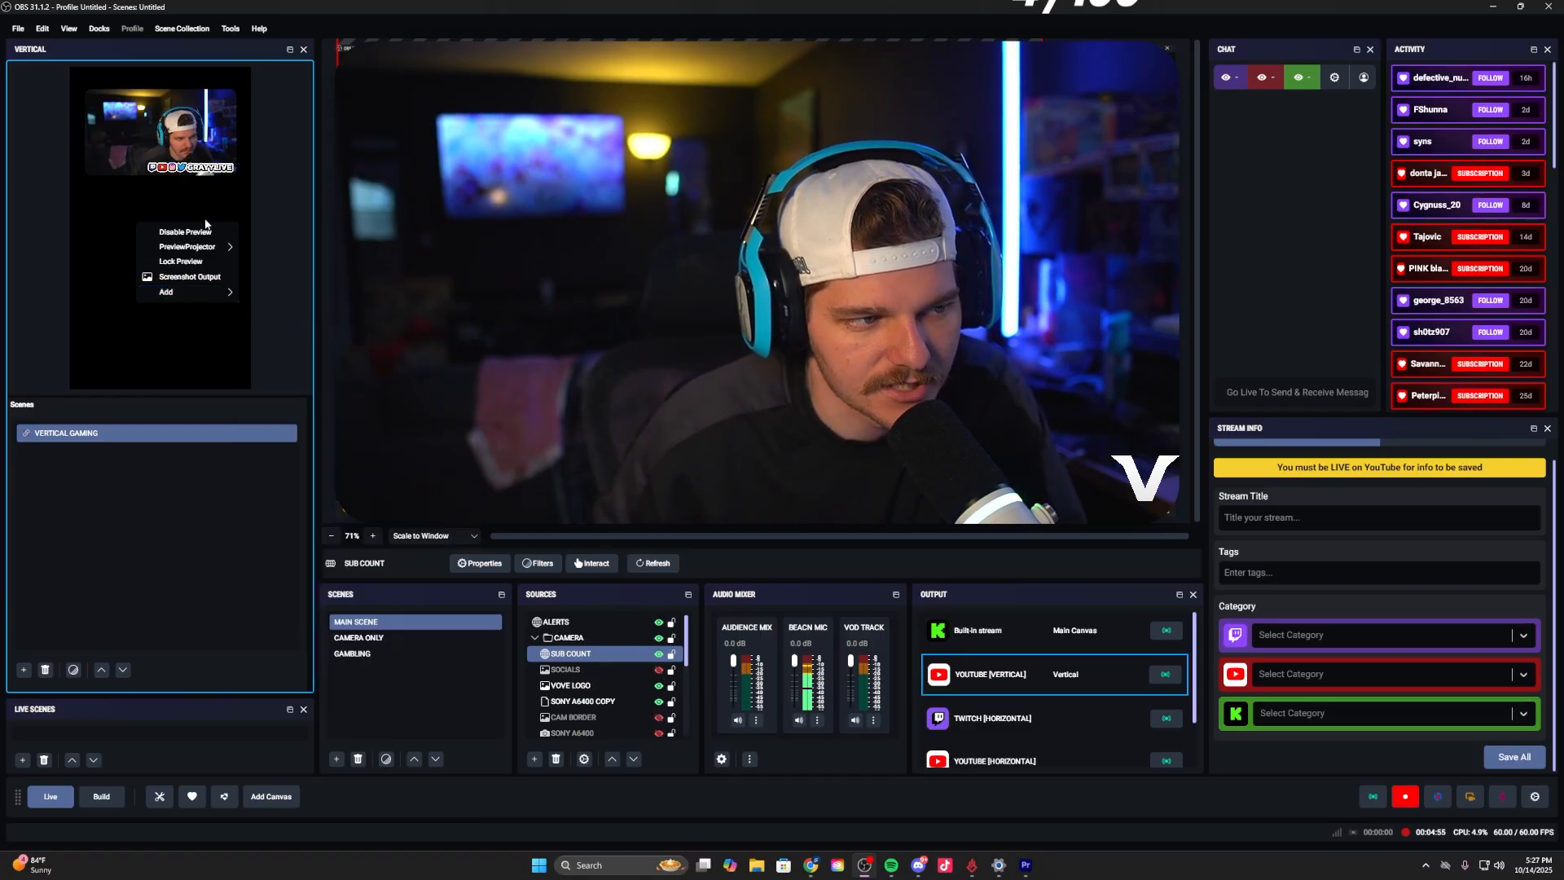
pyautogui.click(60, 452)
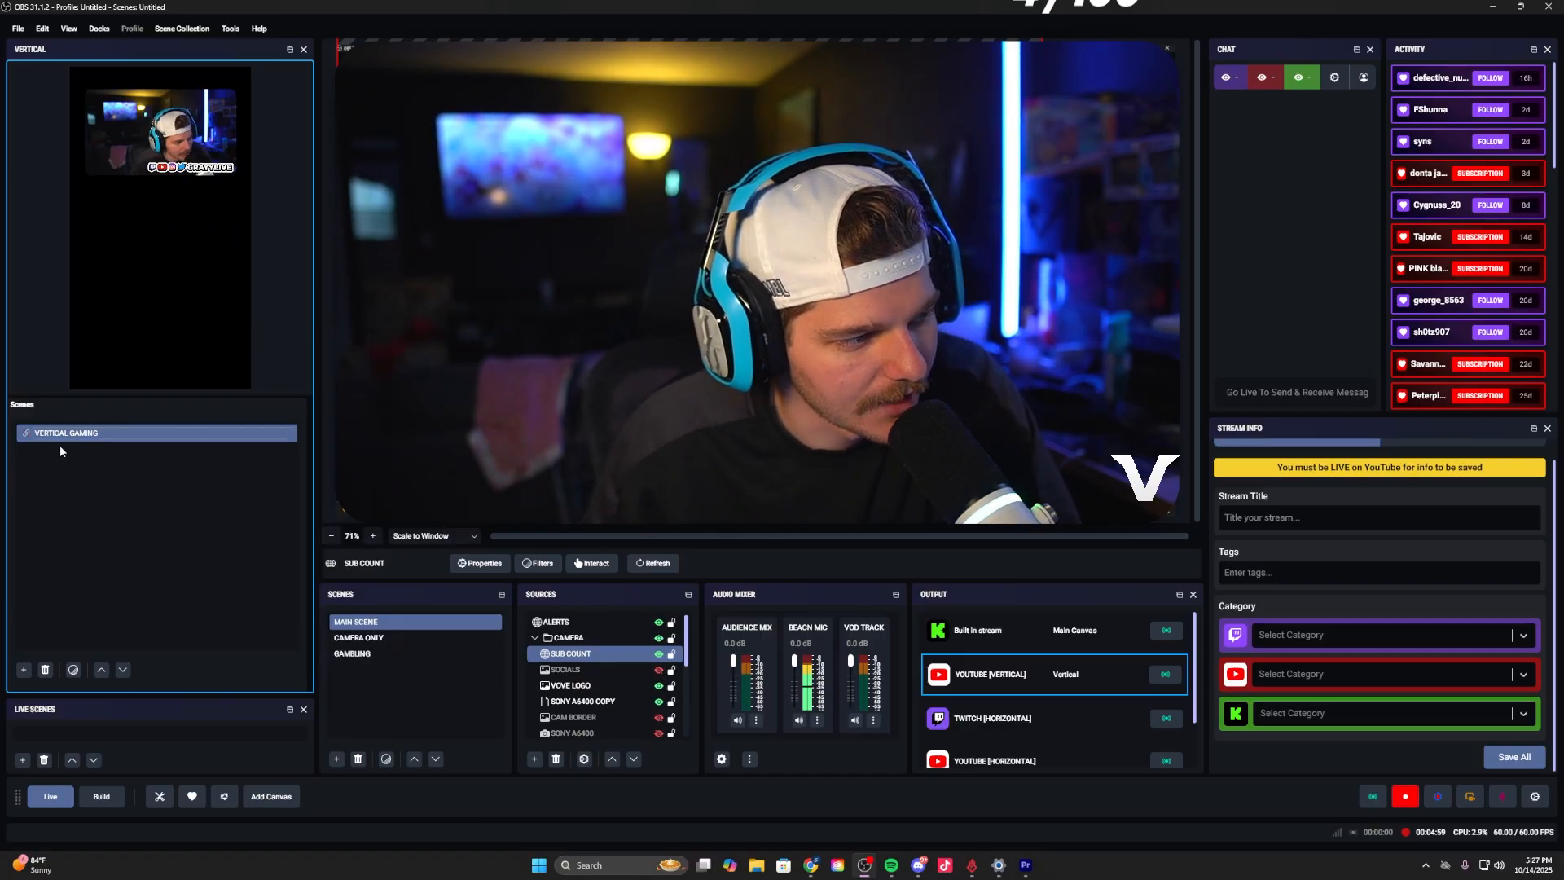
pyautogui.doubleClick(67, 432)
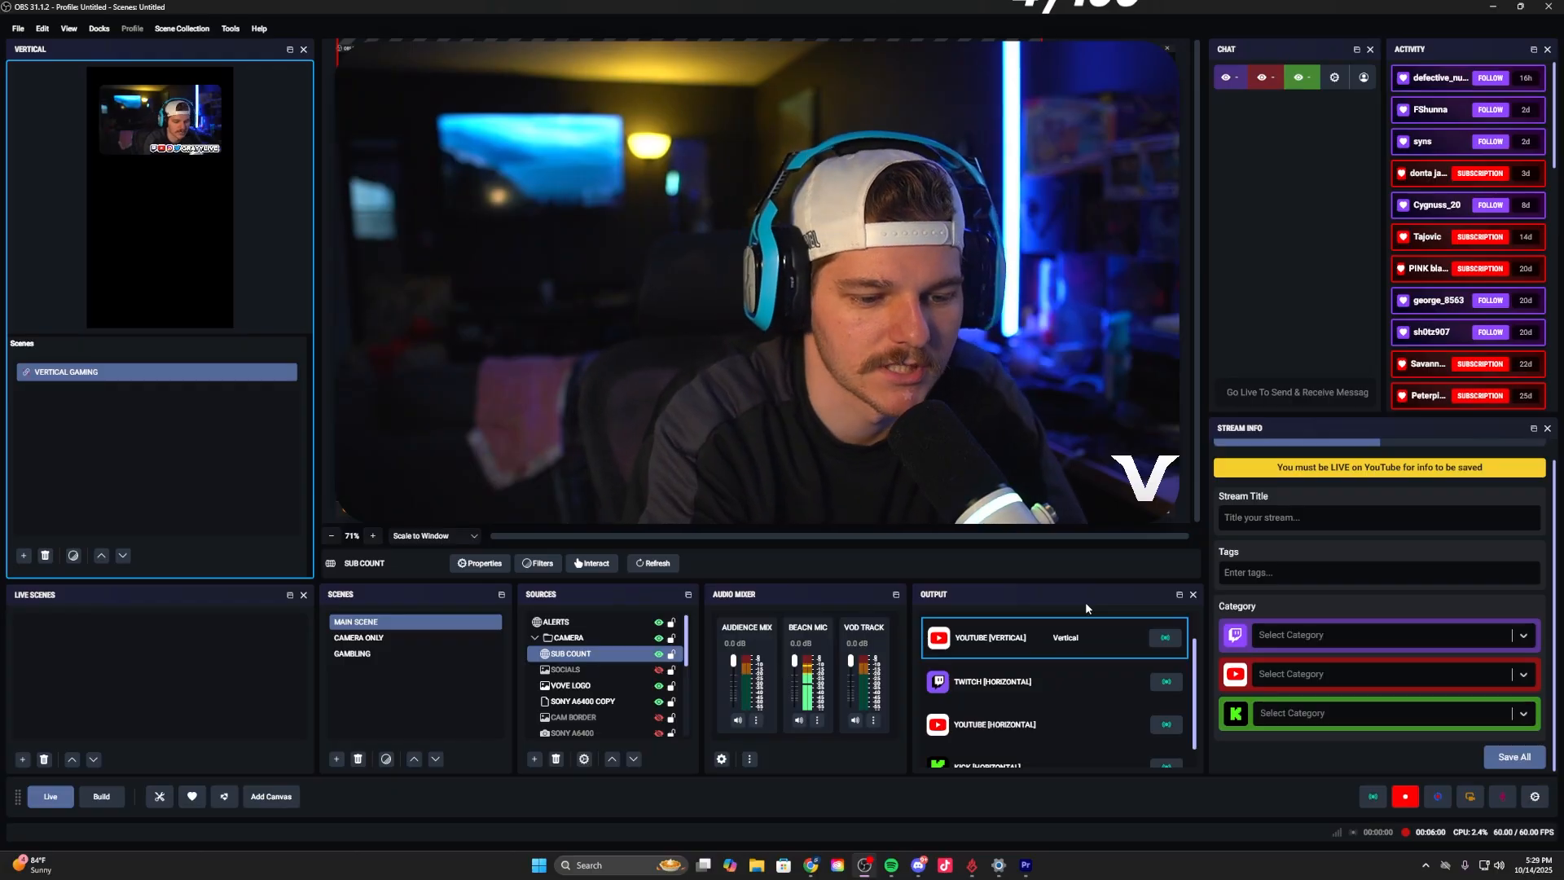
pyautogui.scroll(-3)
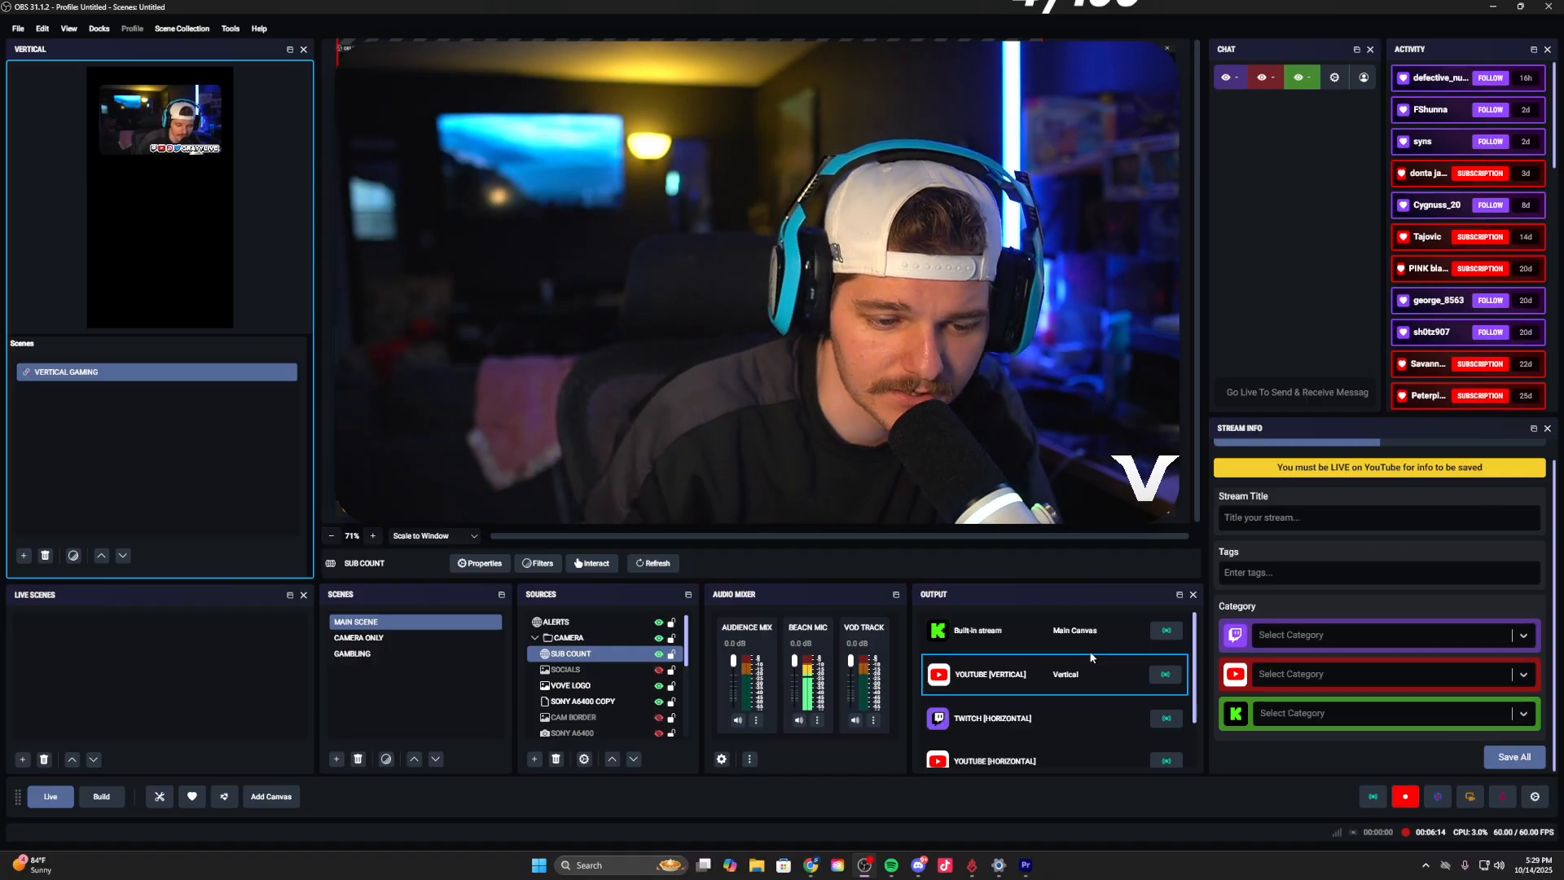
pyautogui.scroll(-3)
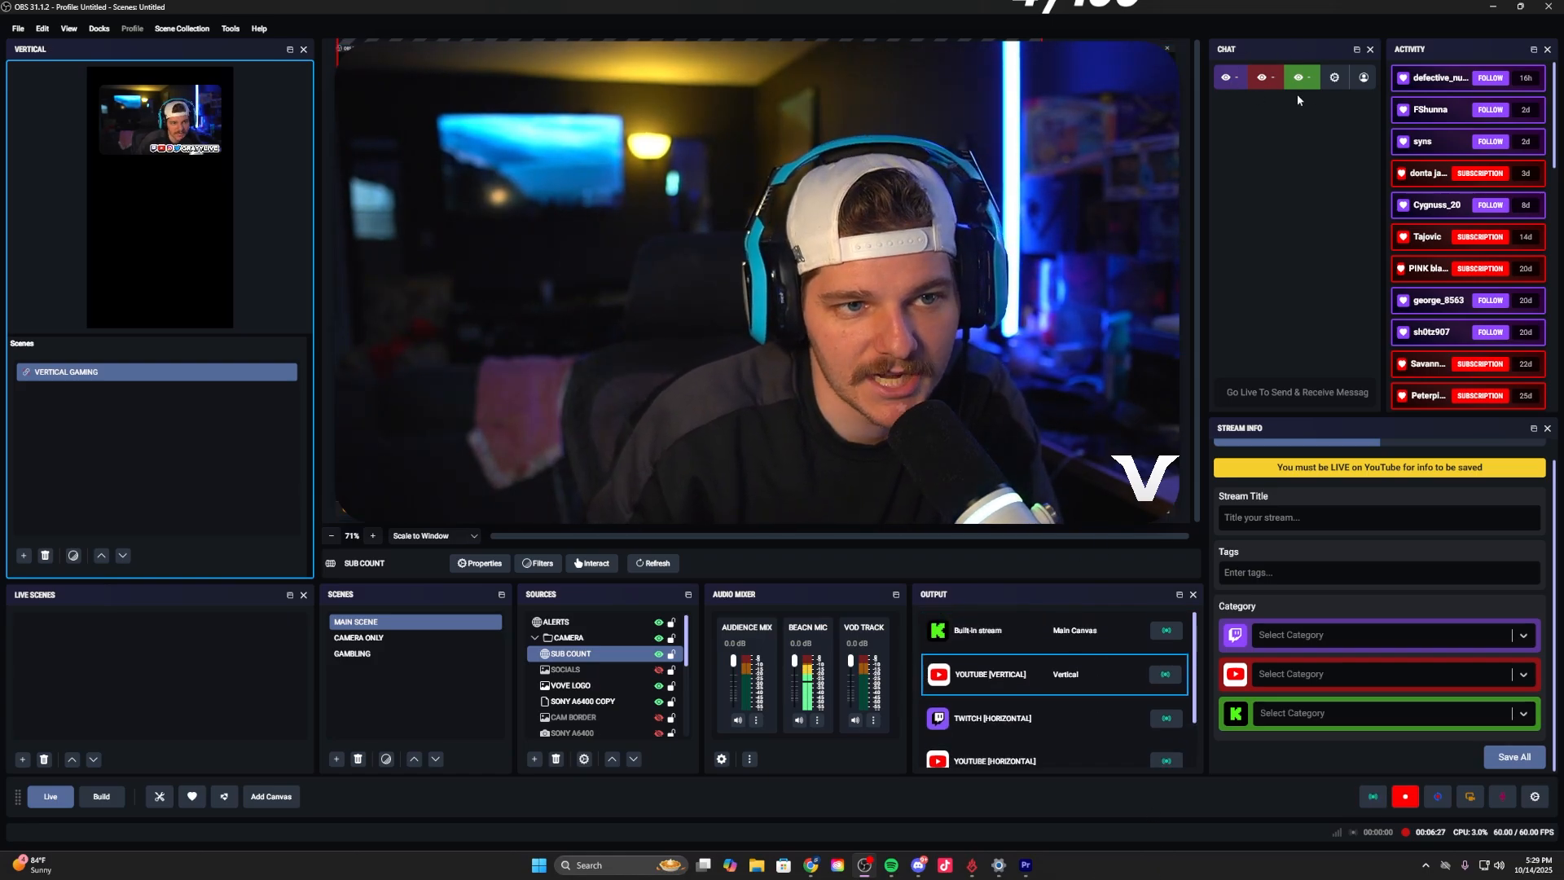
# Step: Drag the Chat/Activity splitter left so follower and subscriber names show in full
pyautogui.click(1334, 77)
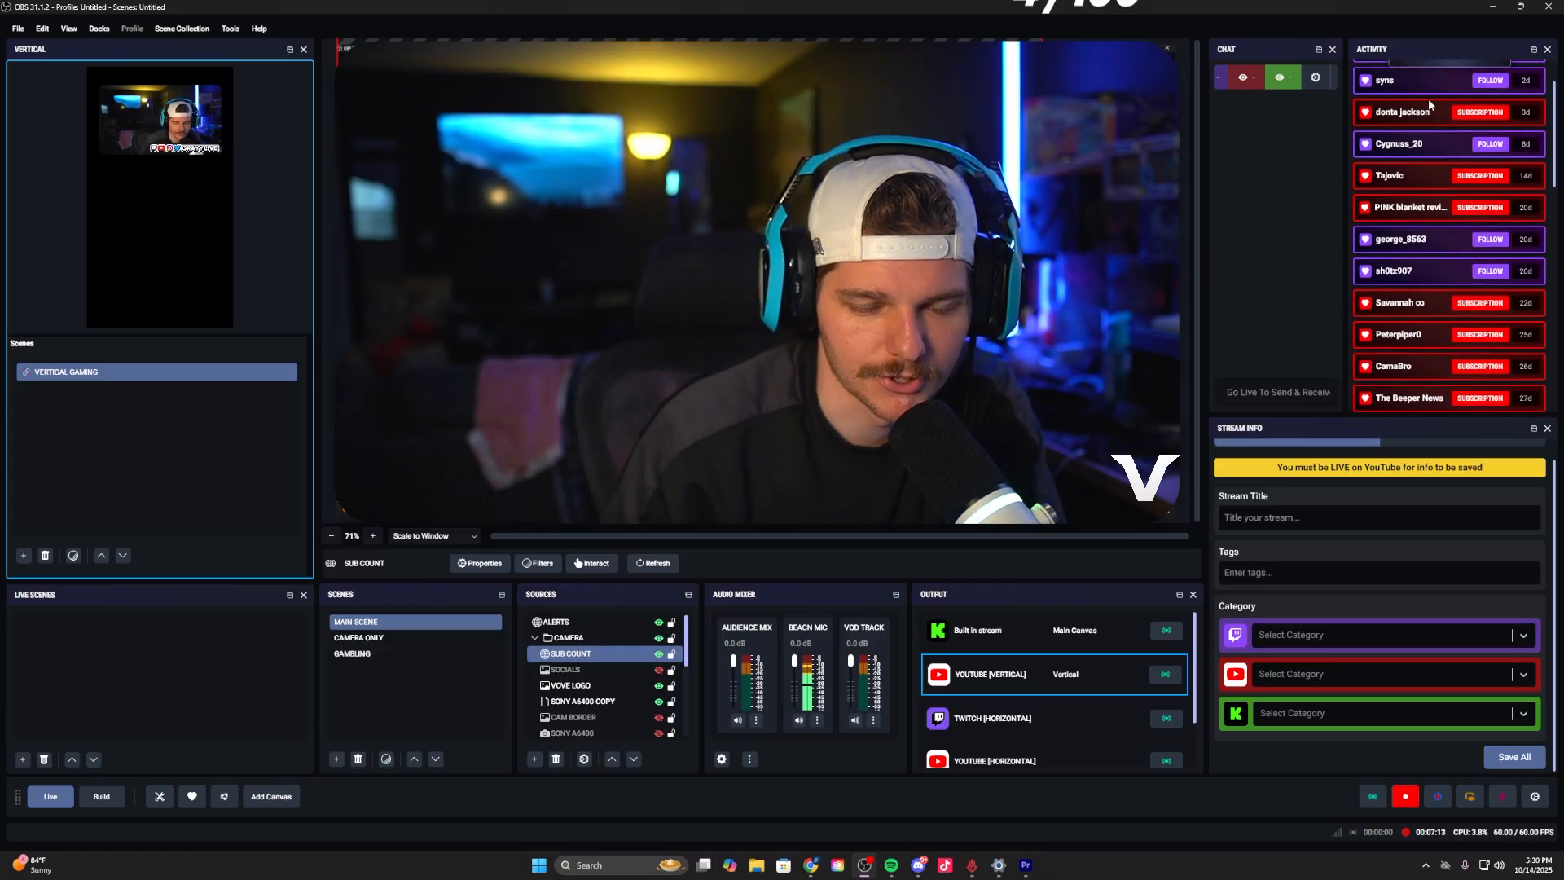
# Step: Browse the stream info per-platform view, then switch to the Build layout with transitions, mixer and controls
pyautogui.scroll(-3)
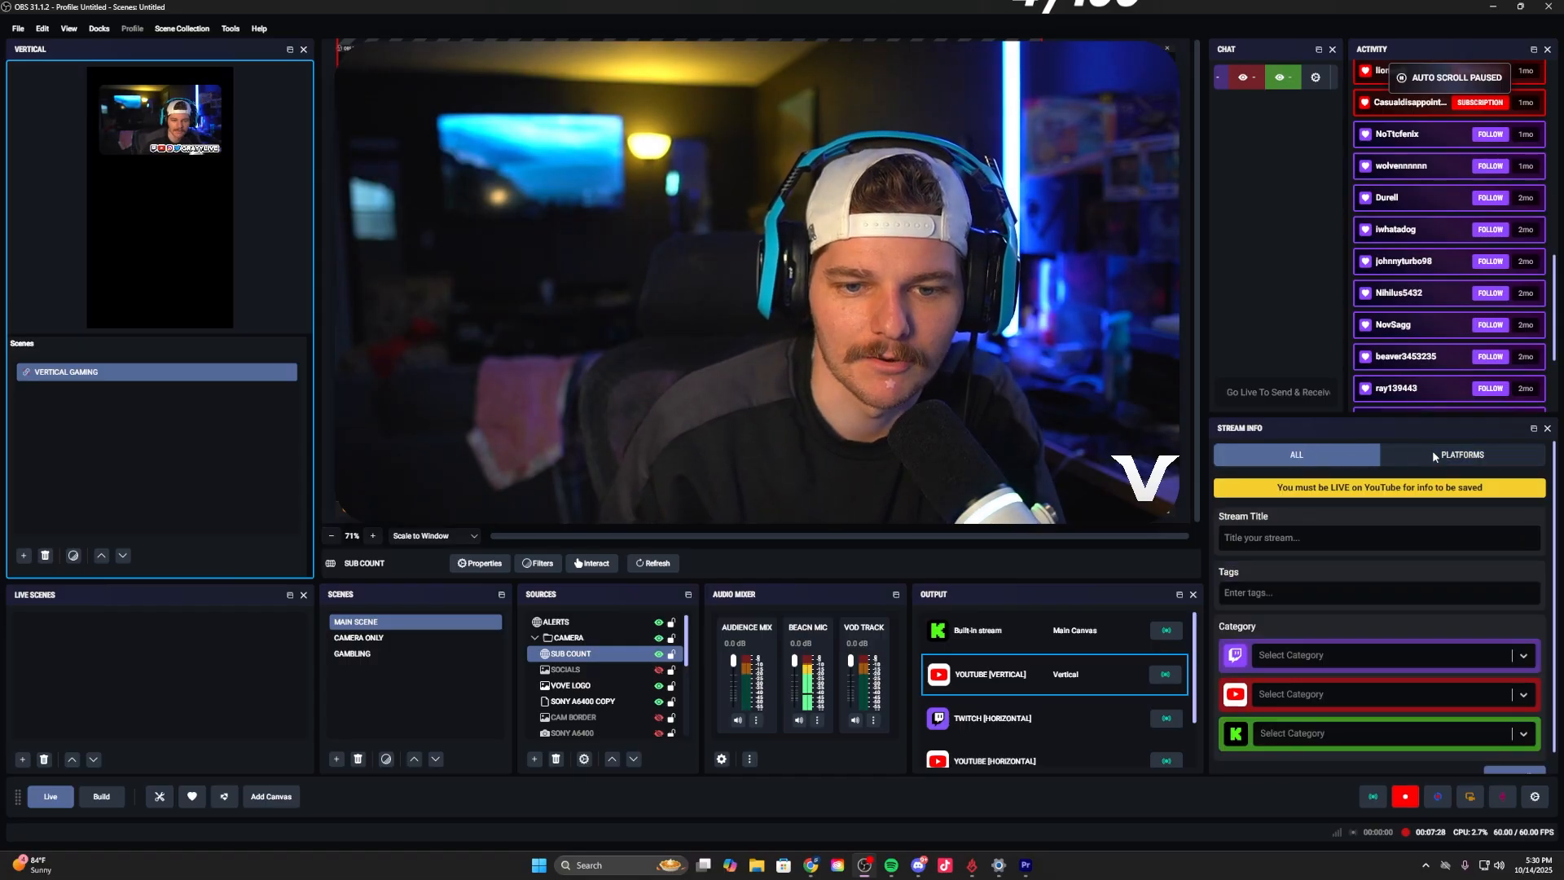
pyautogui.click(1461, 455)
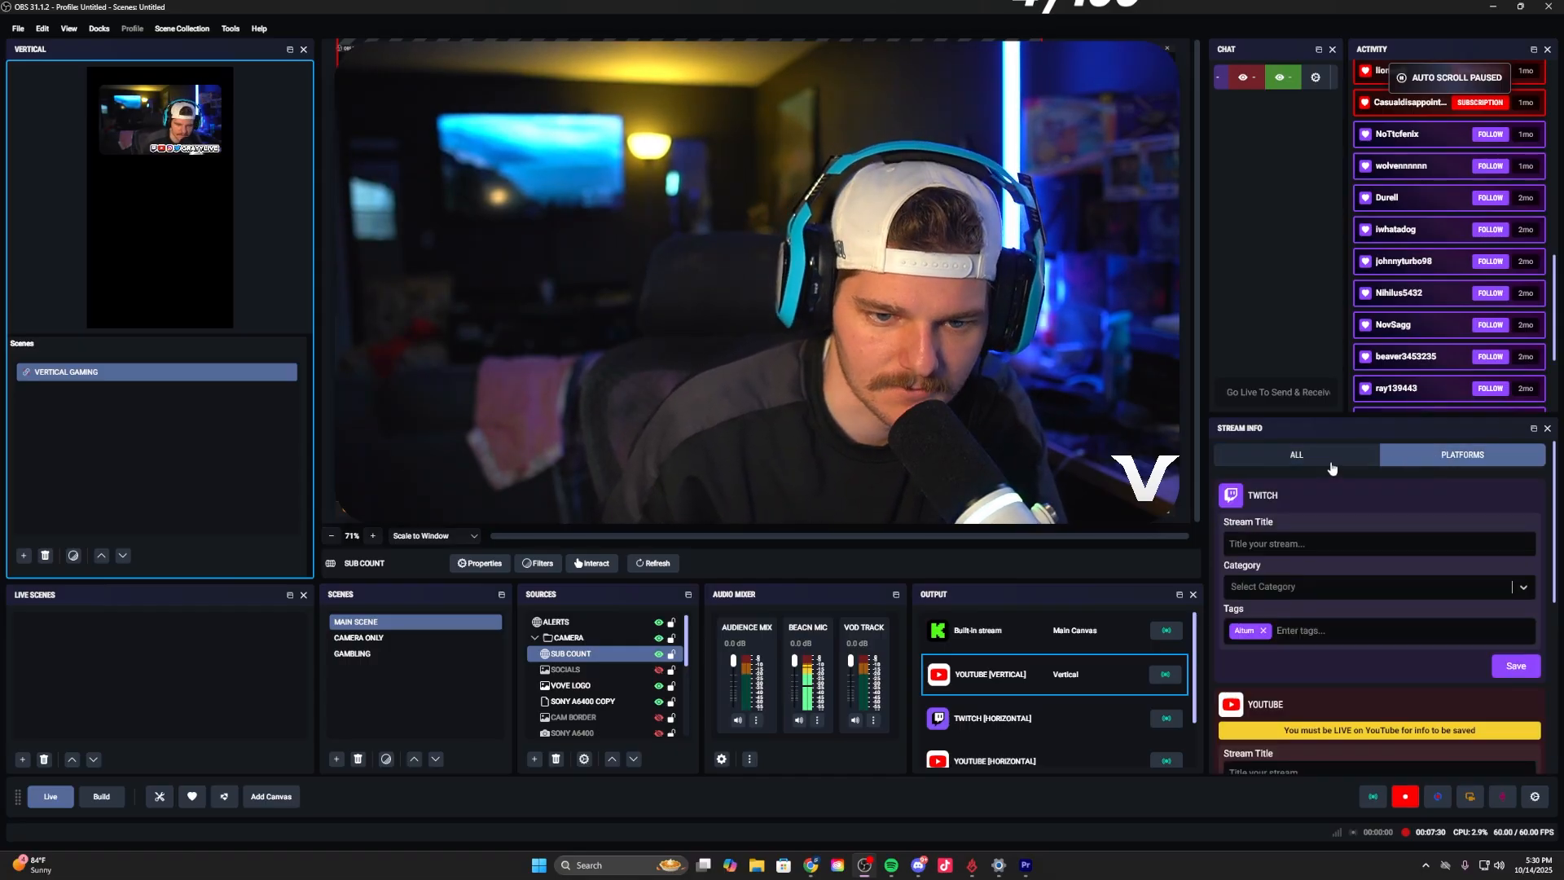
pyautogui.click(1295, 454)
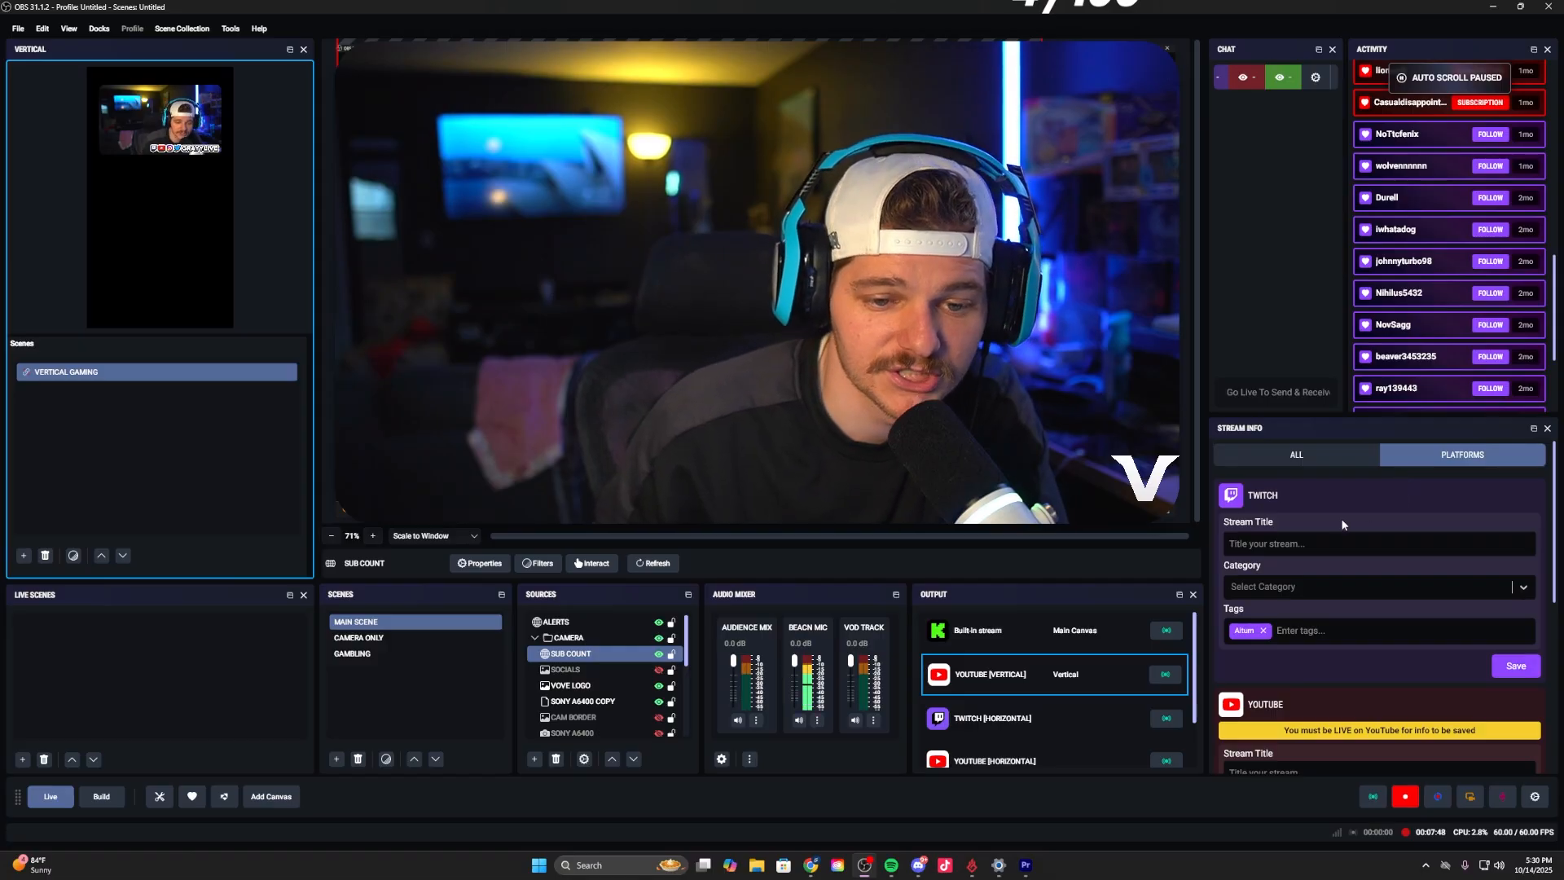
pyautogui.scroll(-3)
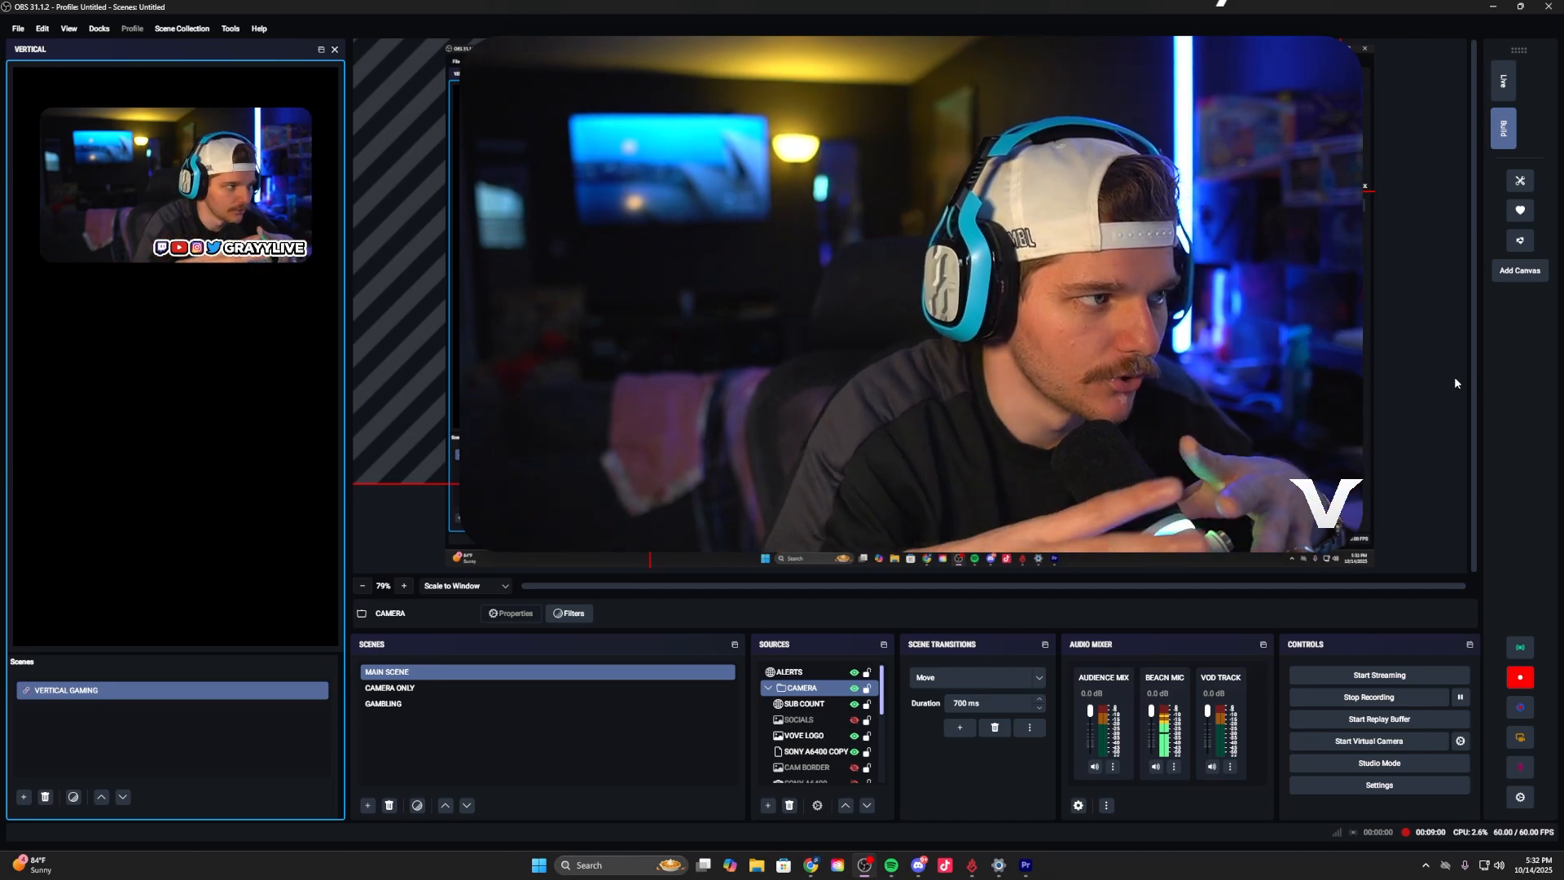
# Step: Close the Docks menu and enable Studio Mode for side-by-side preview and program
pyautogui.click(98, 28)
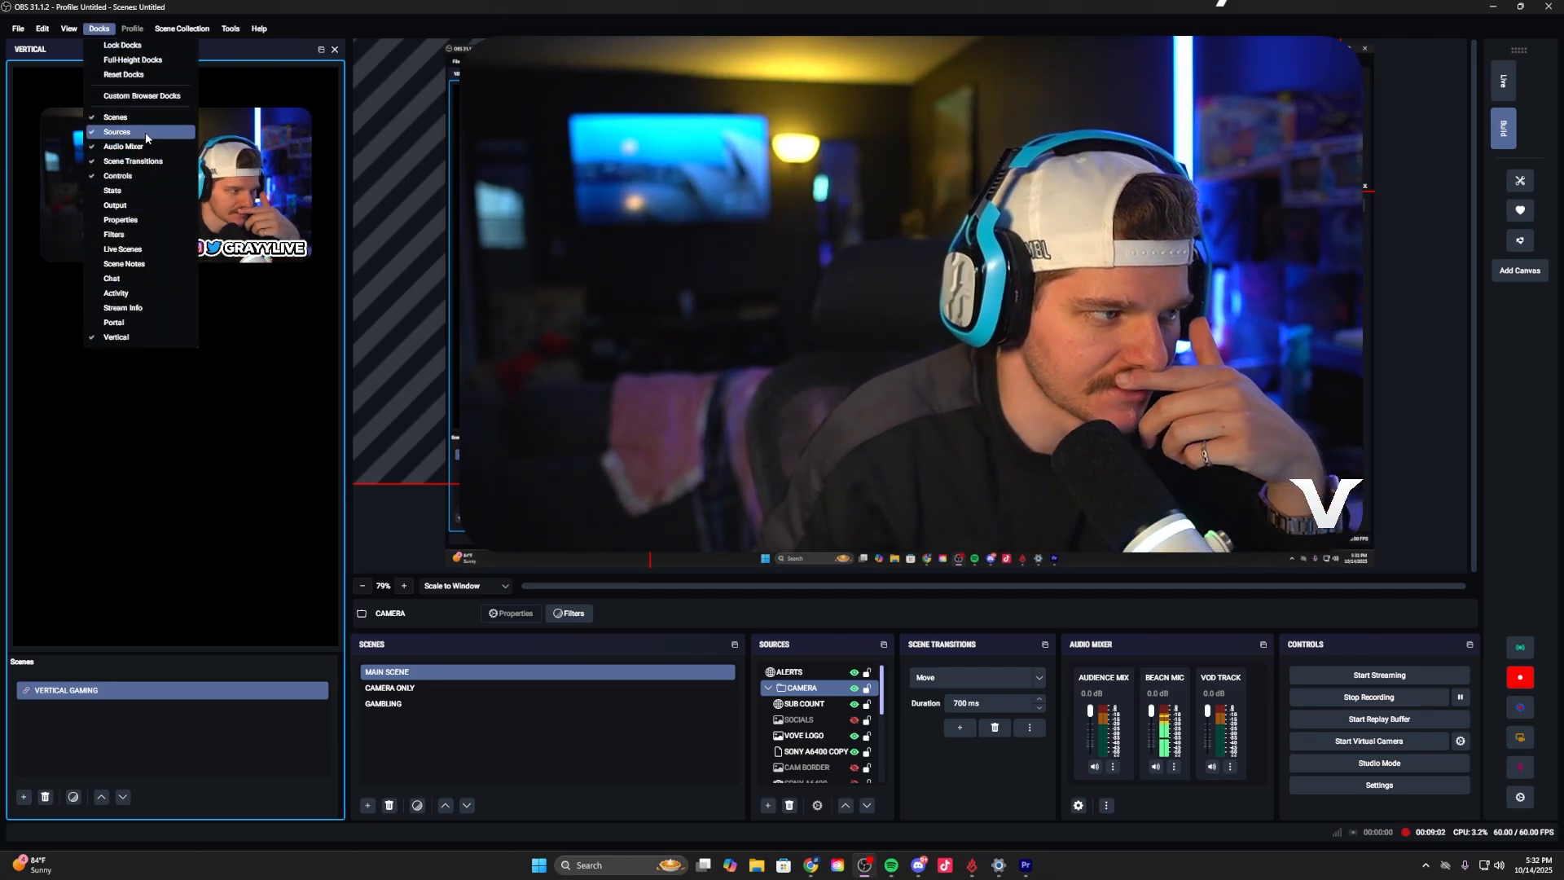
pyautogui.moveTo(122, 248)
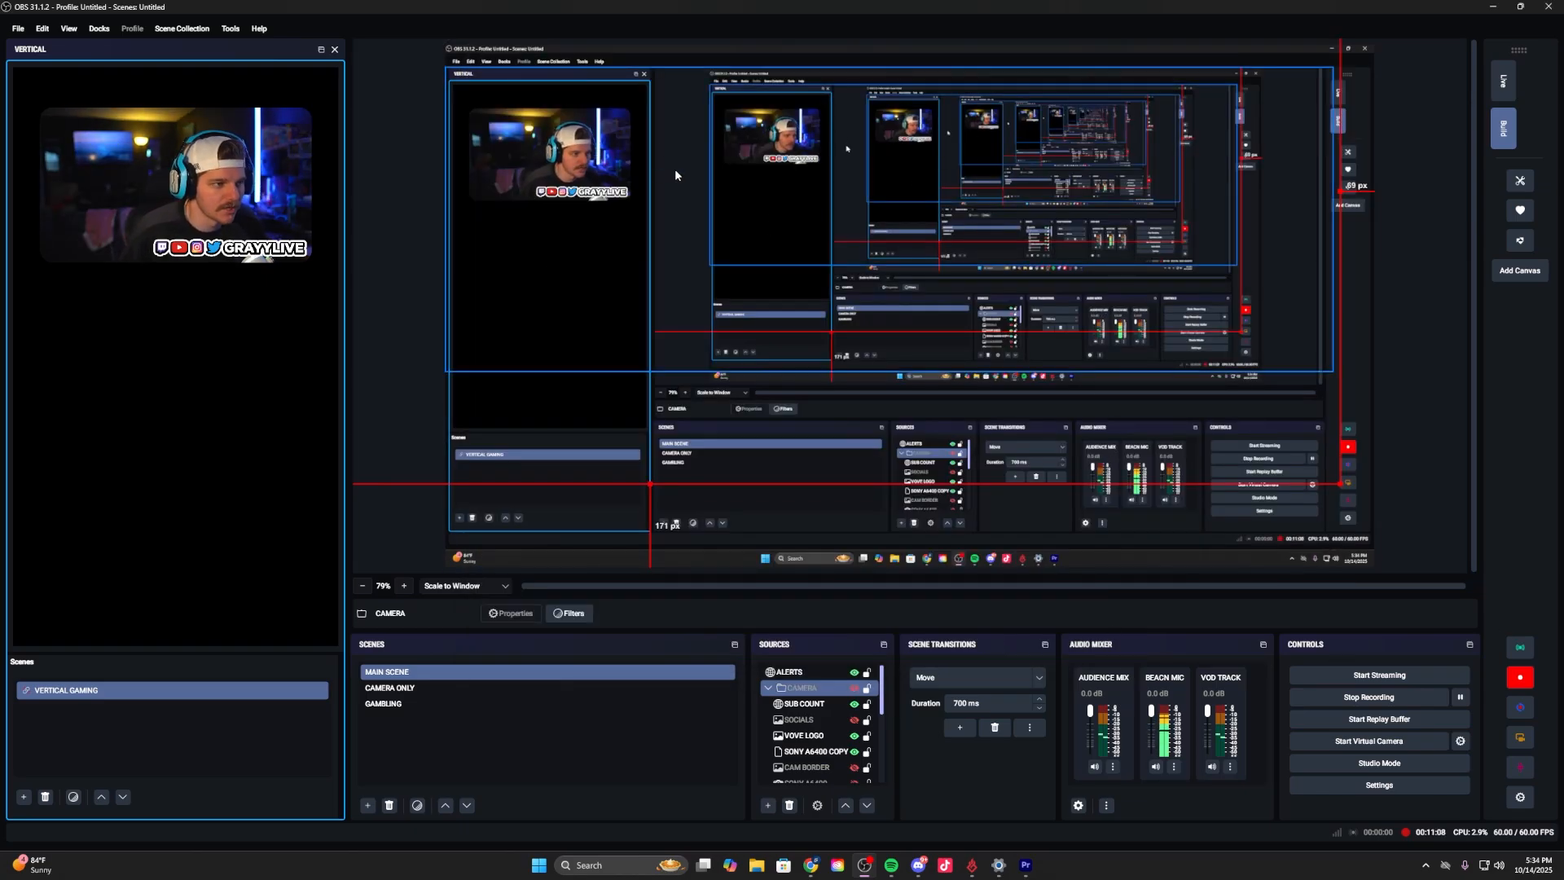
pyautogui.click(1378, 763)
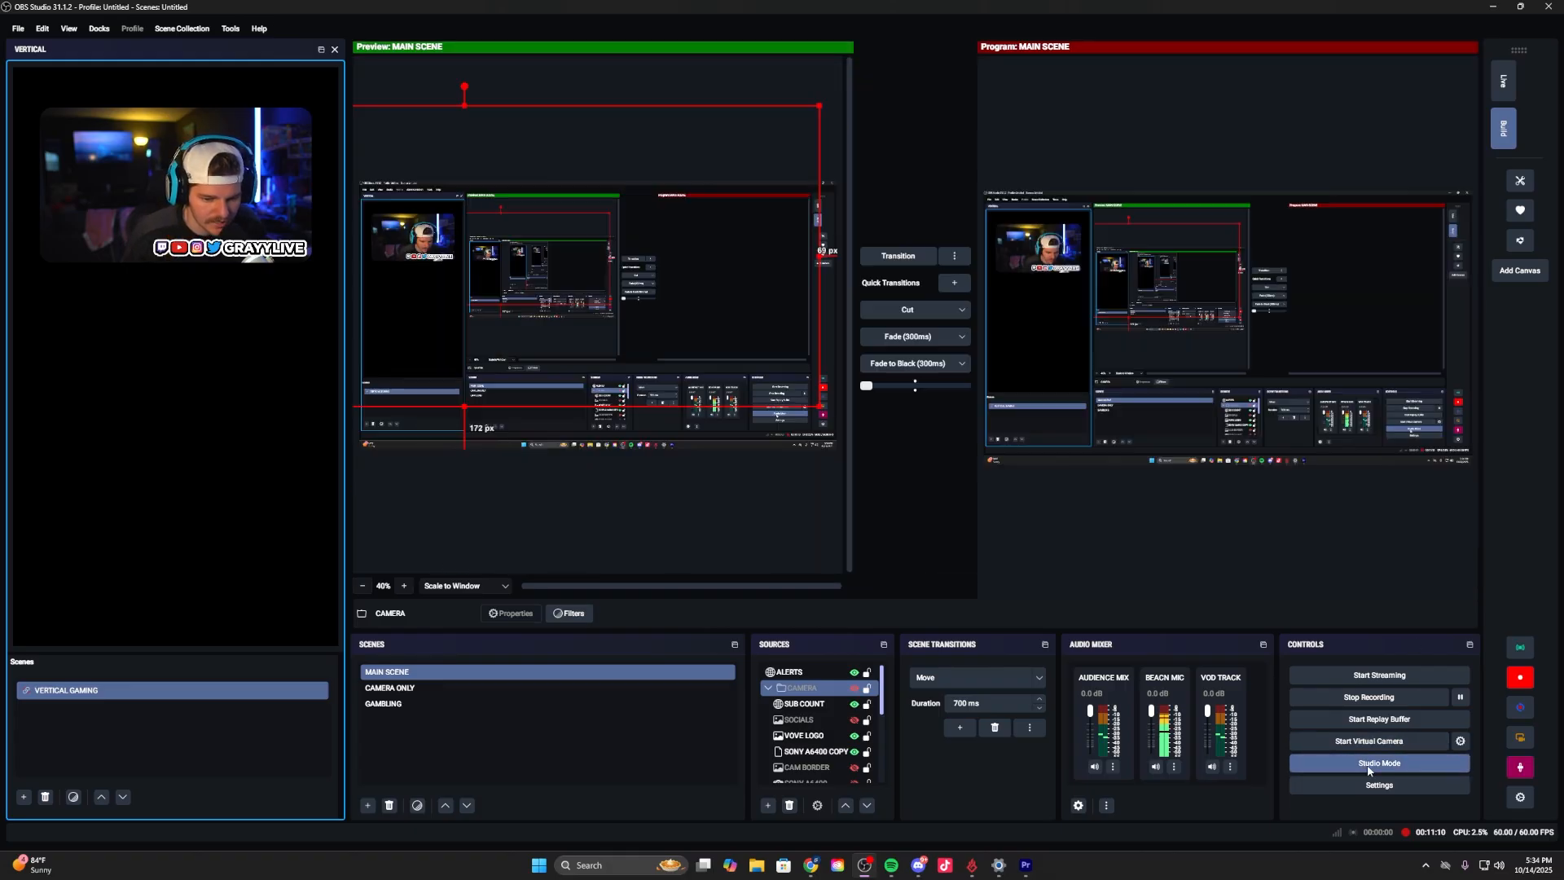
# Step: Turn Studio Mode off before heading to Settings > Output > Streaming
pyautogui.click(1378, 785)
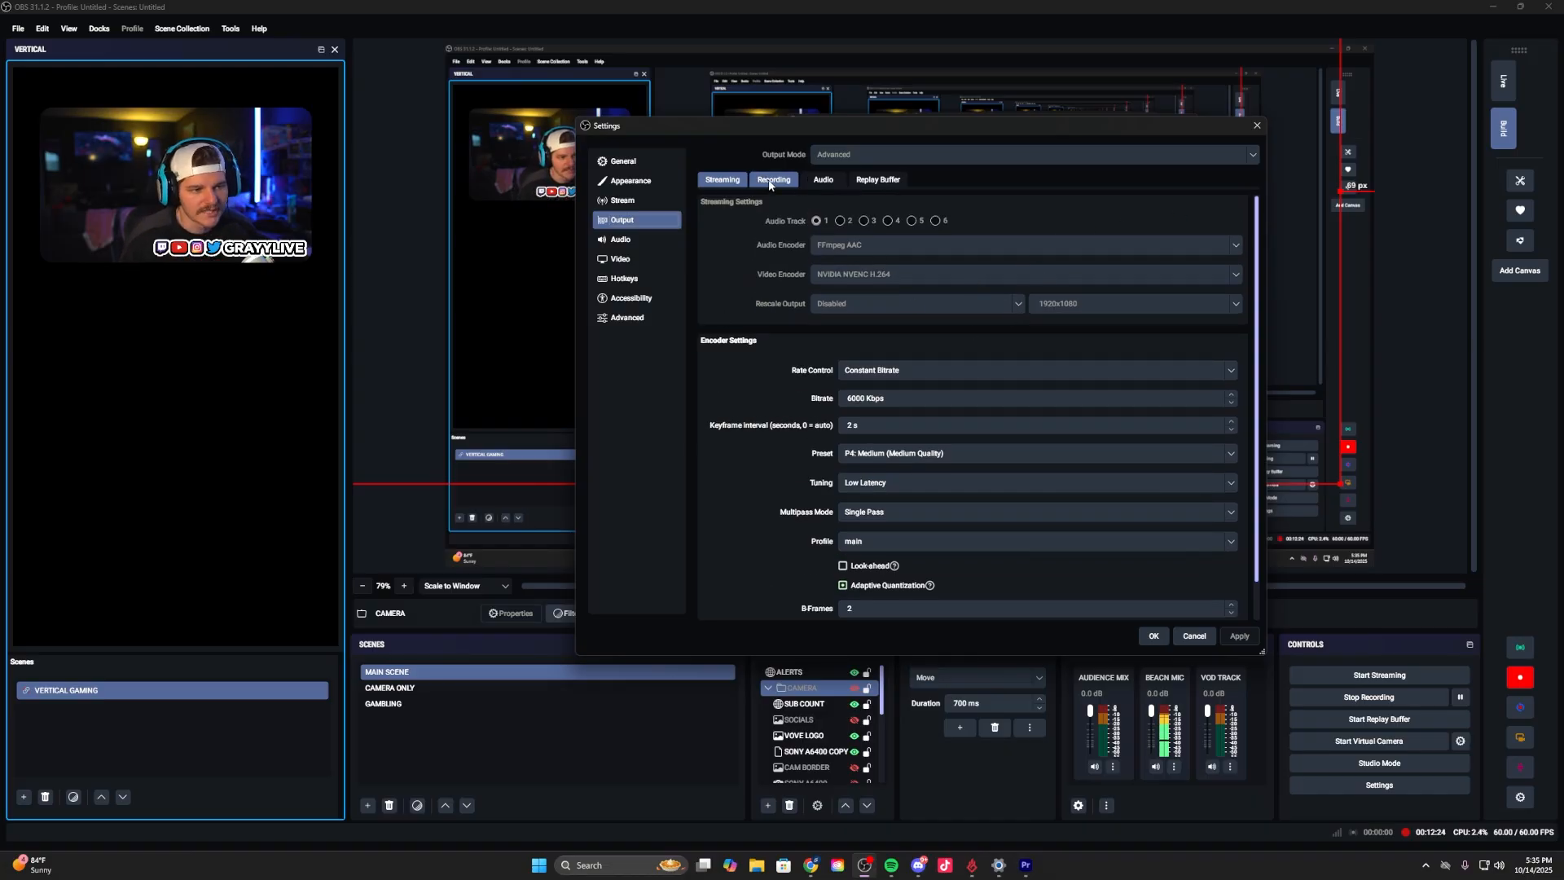
# Step: Show the Recording output settings: MPEG-4, NVENC H.264, Constant QP 16
pyautogui.click(772, 180)
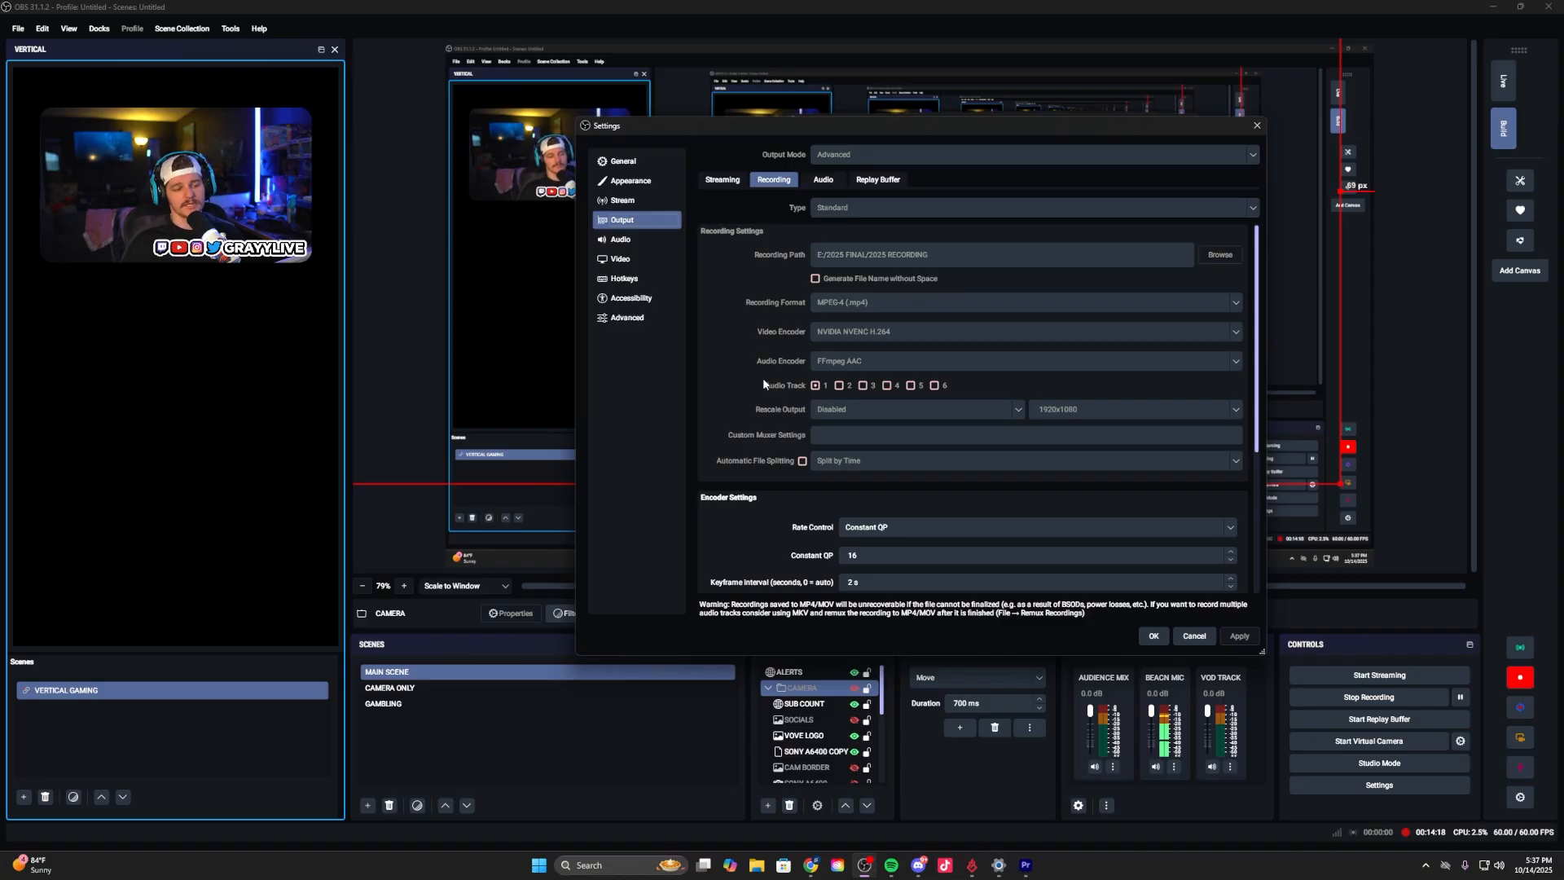
pyautogui.scroll(-3)
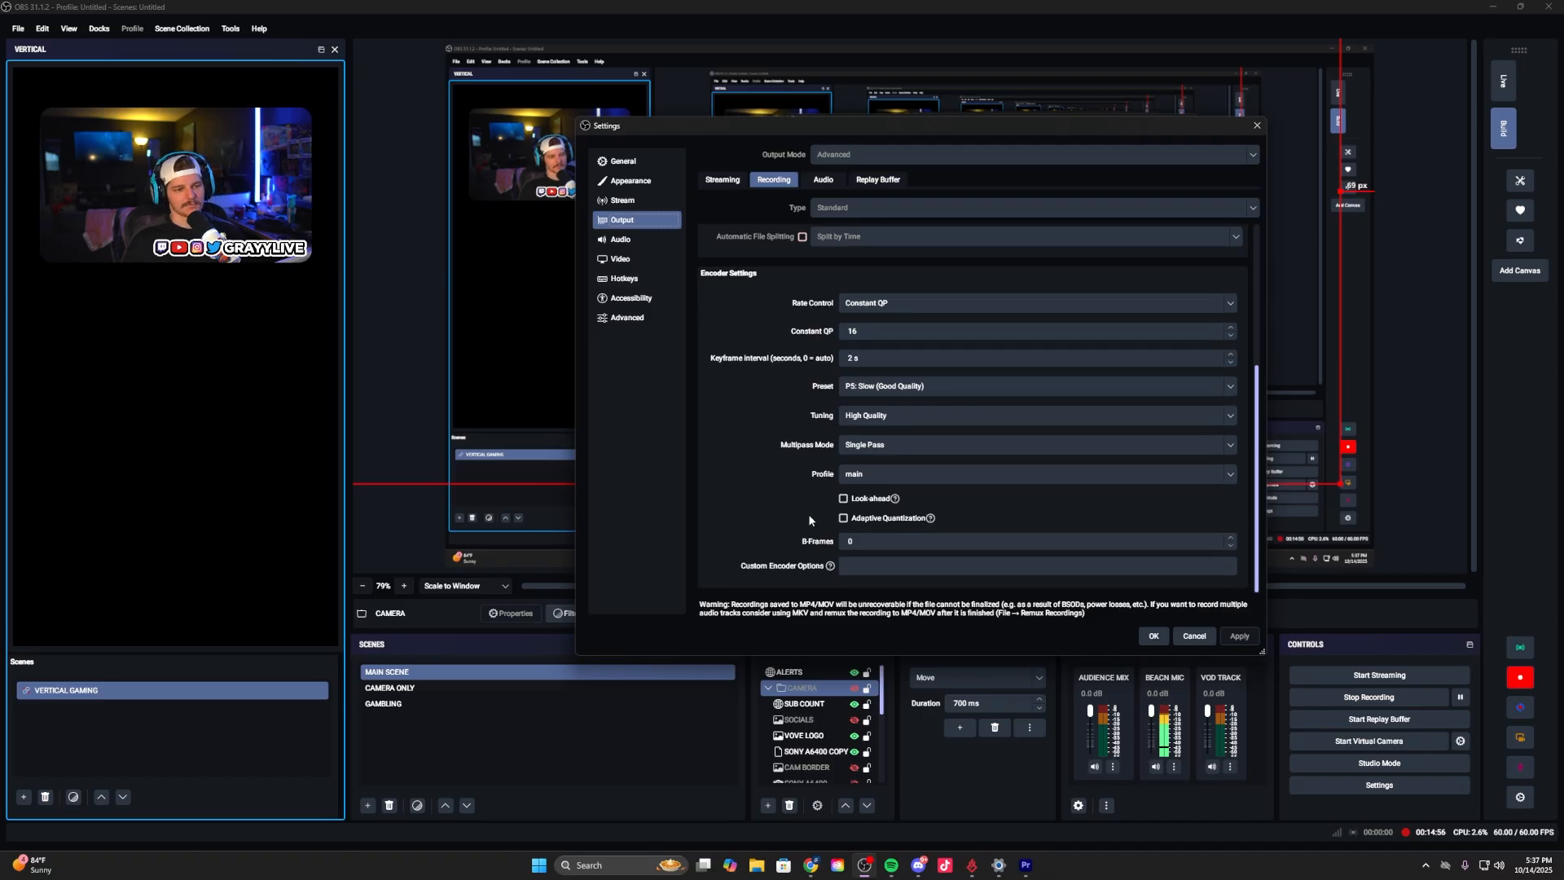
pyautogui.click(1038, 541)
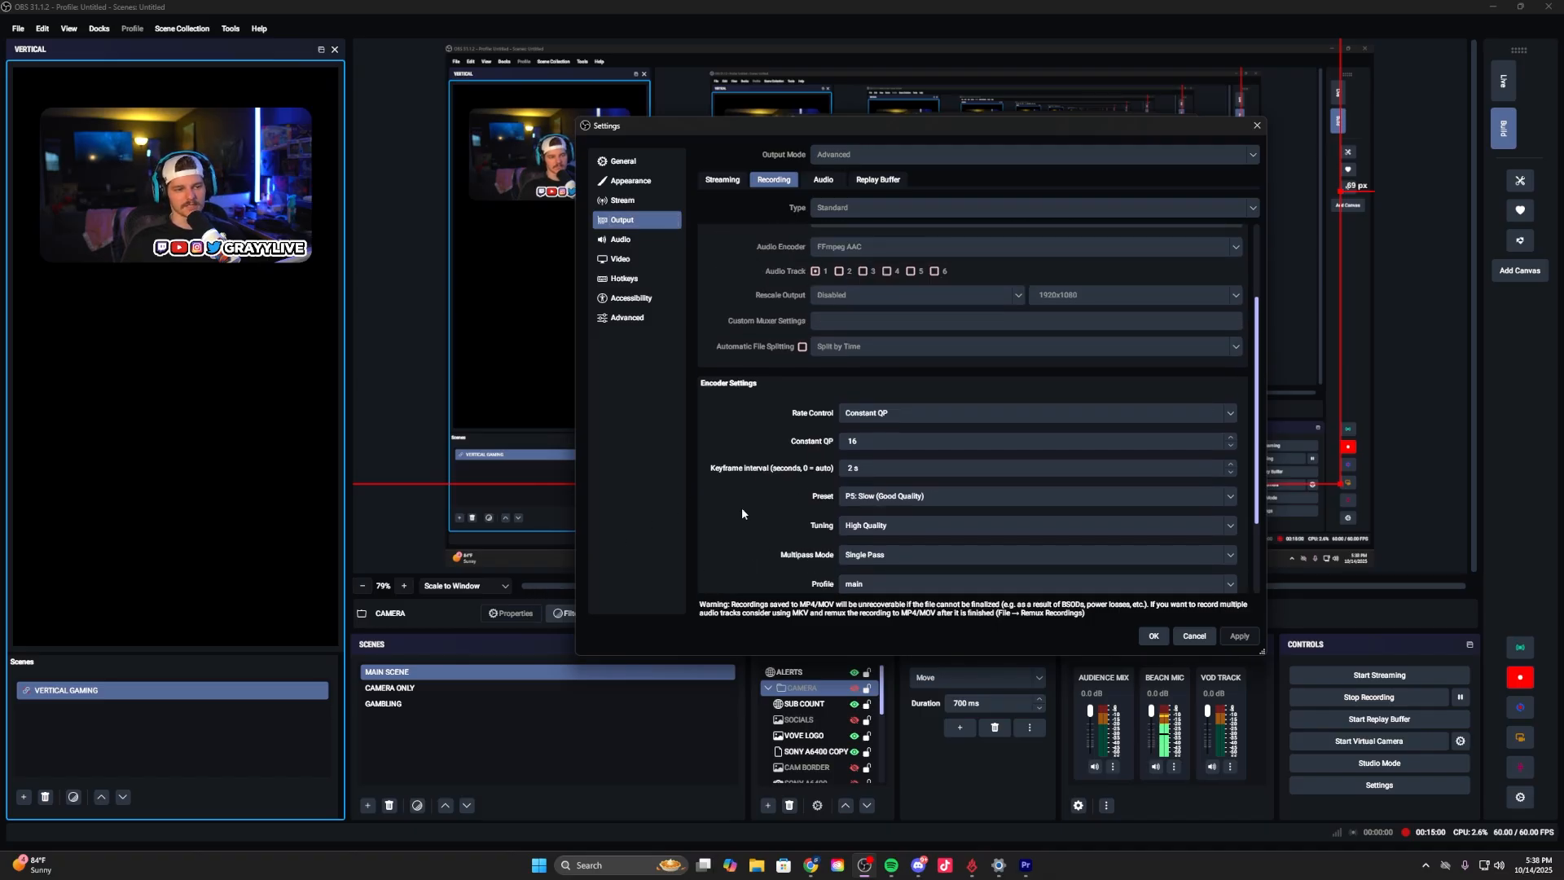
pyautogui.scroll(-3)
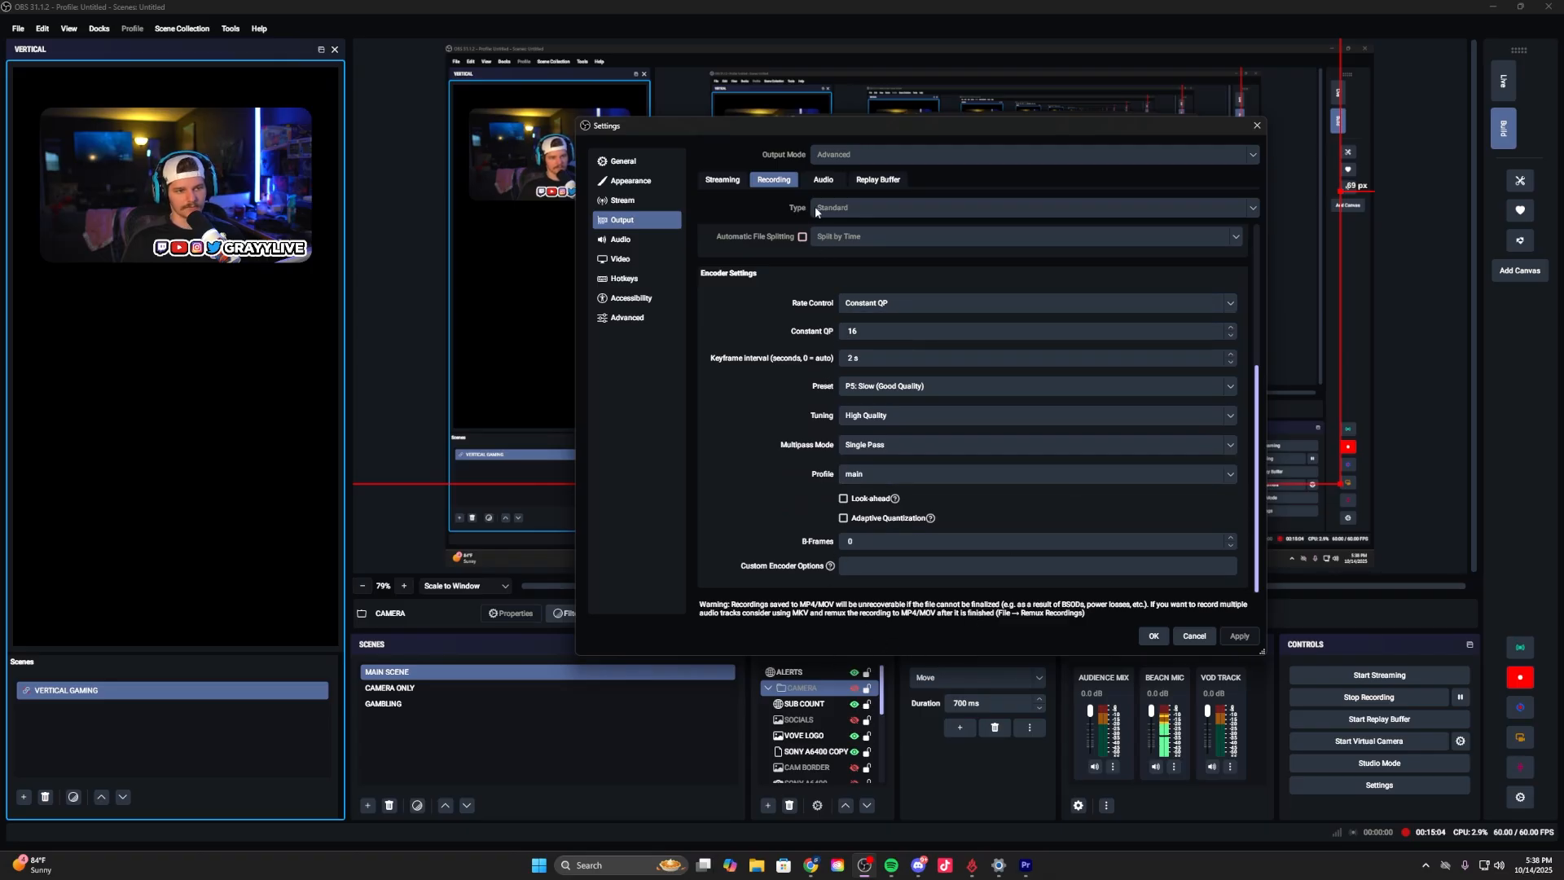
pyautogui.click(876, 179)
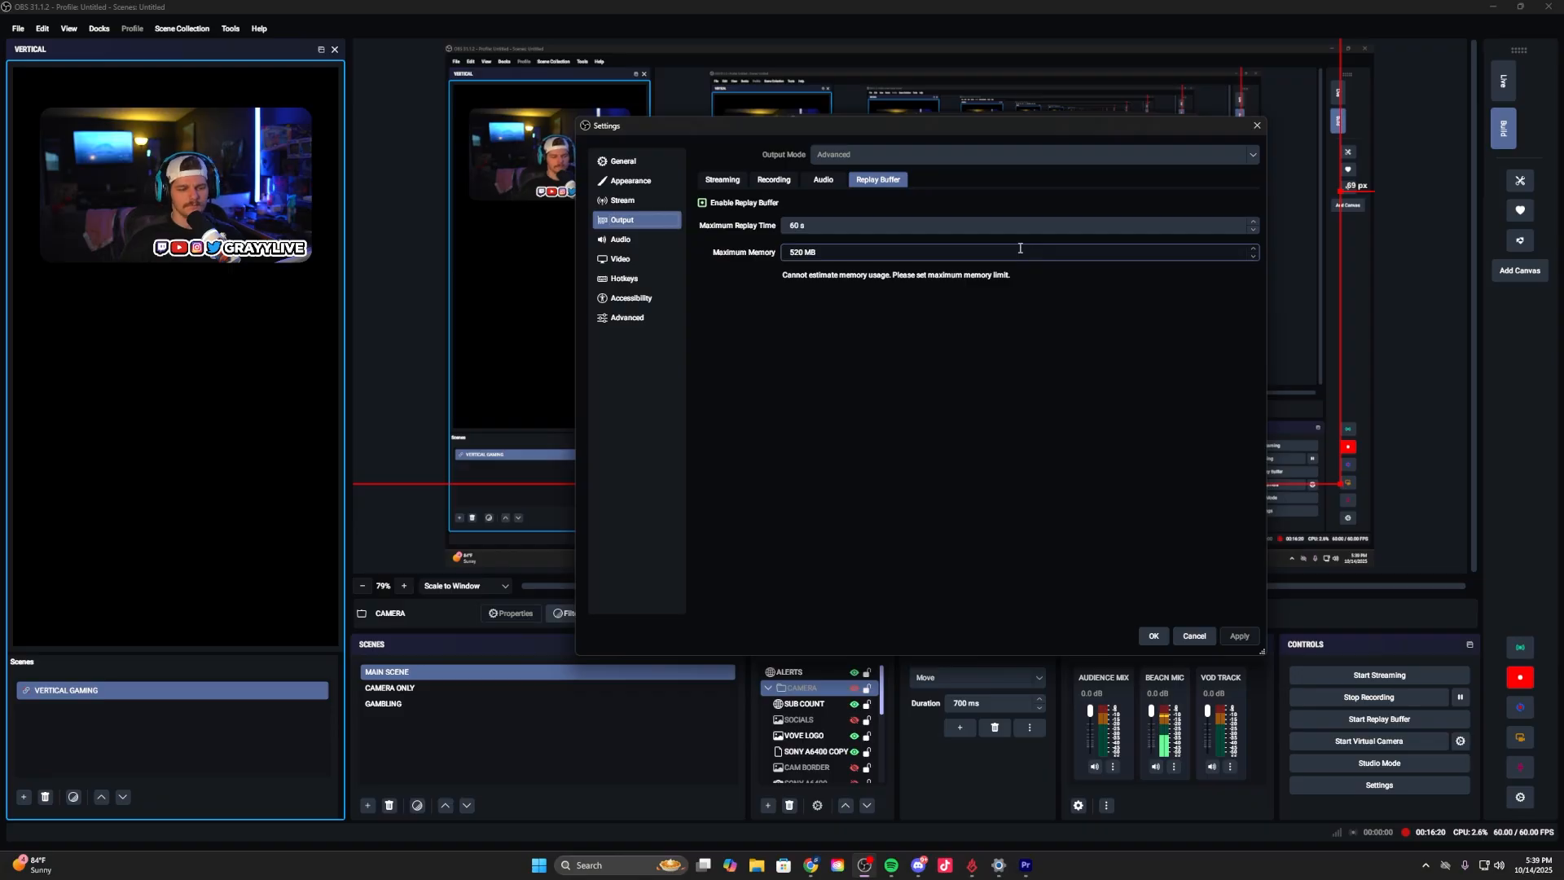
# Step: Accept the replay buffer at 60 s and 520 MB and close Settings with OK
pyautogui.click(1193, 637)
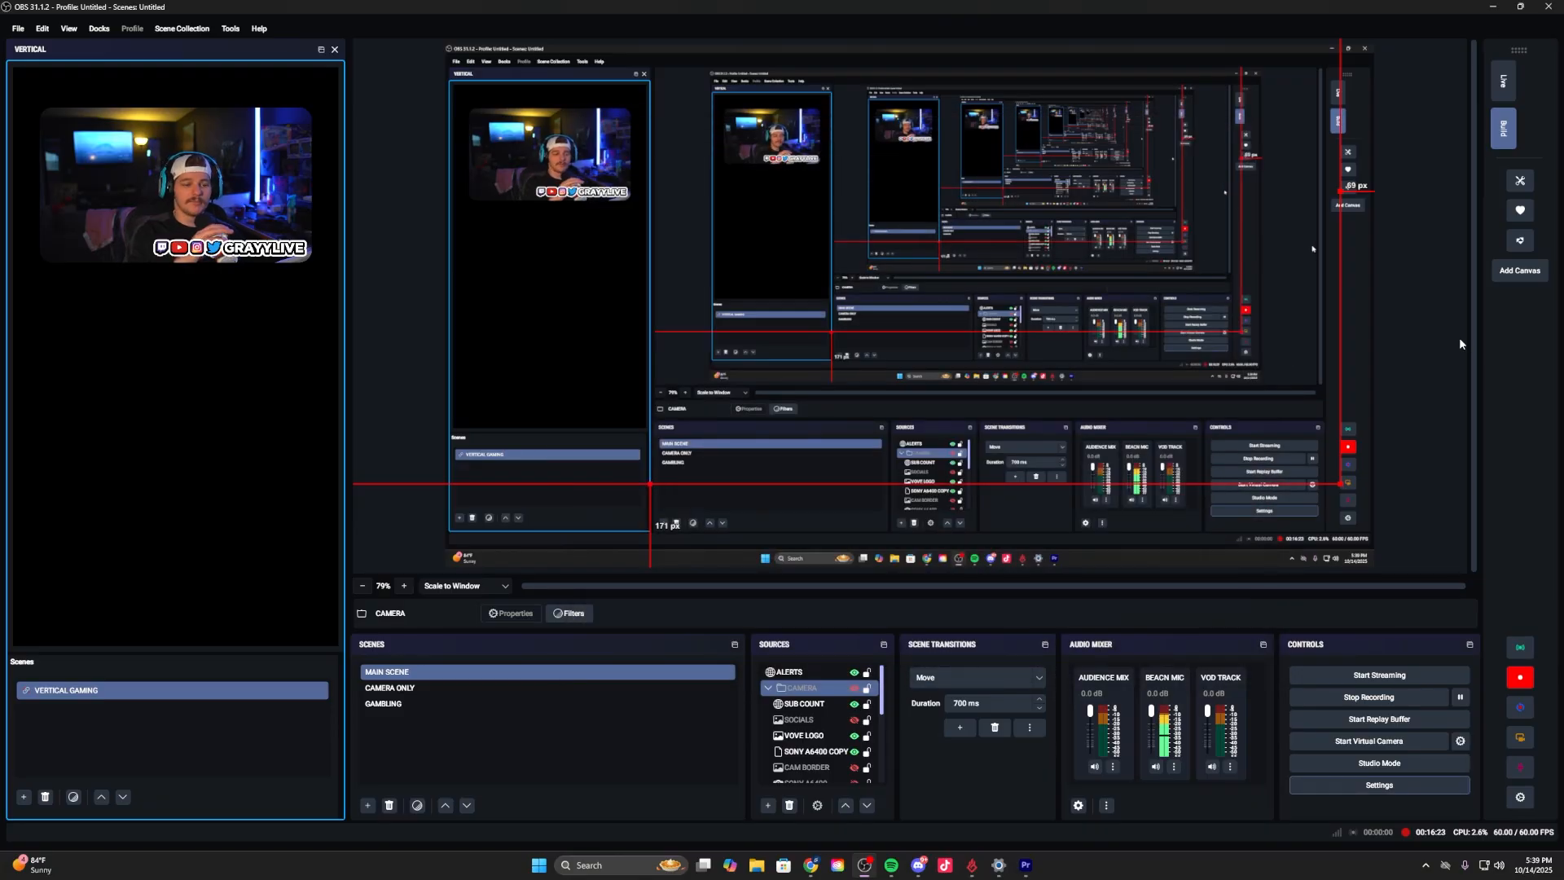